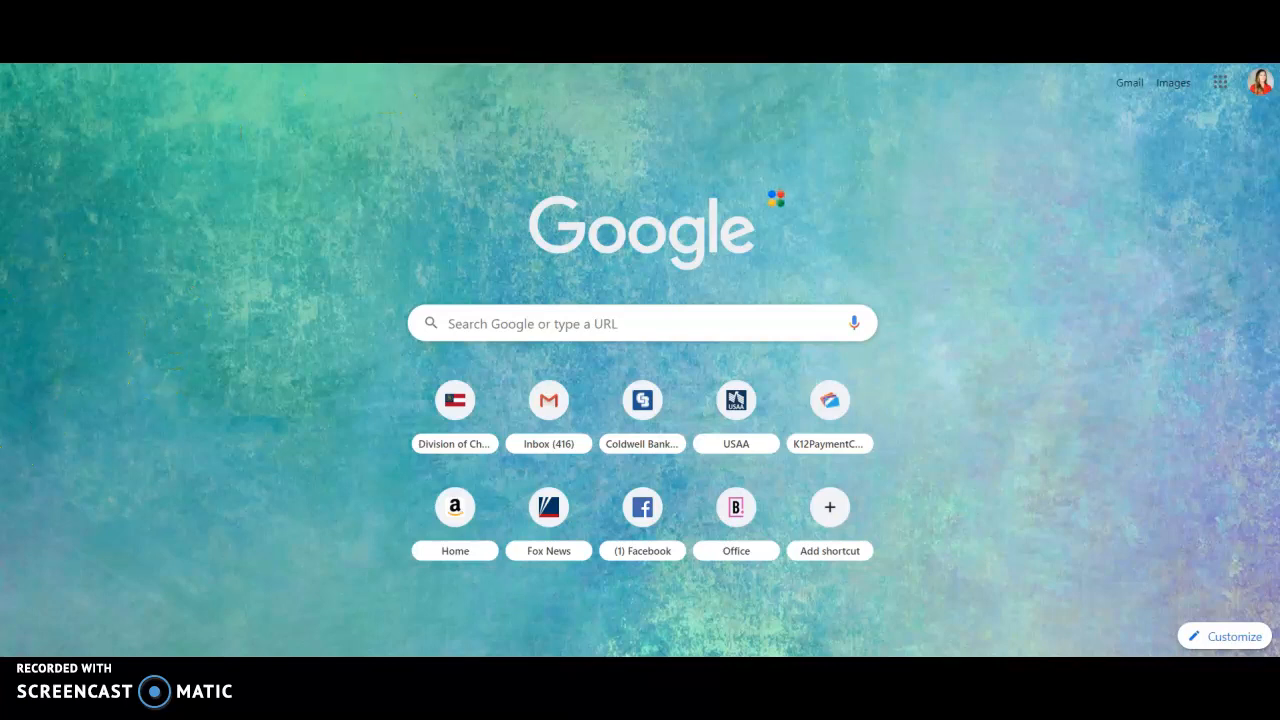
Search Google for "google my business" and open the Google My Business overview page
text(google my business)
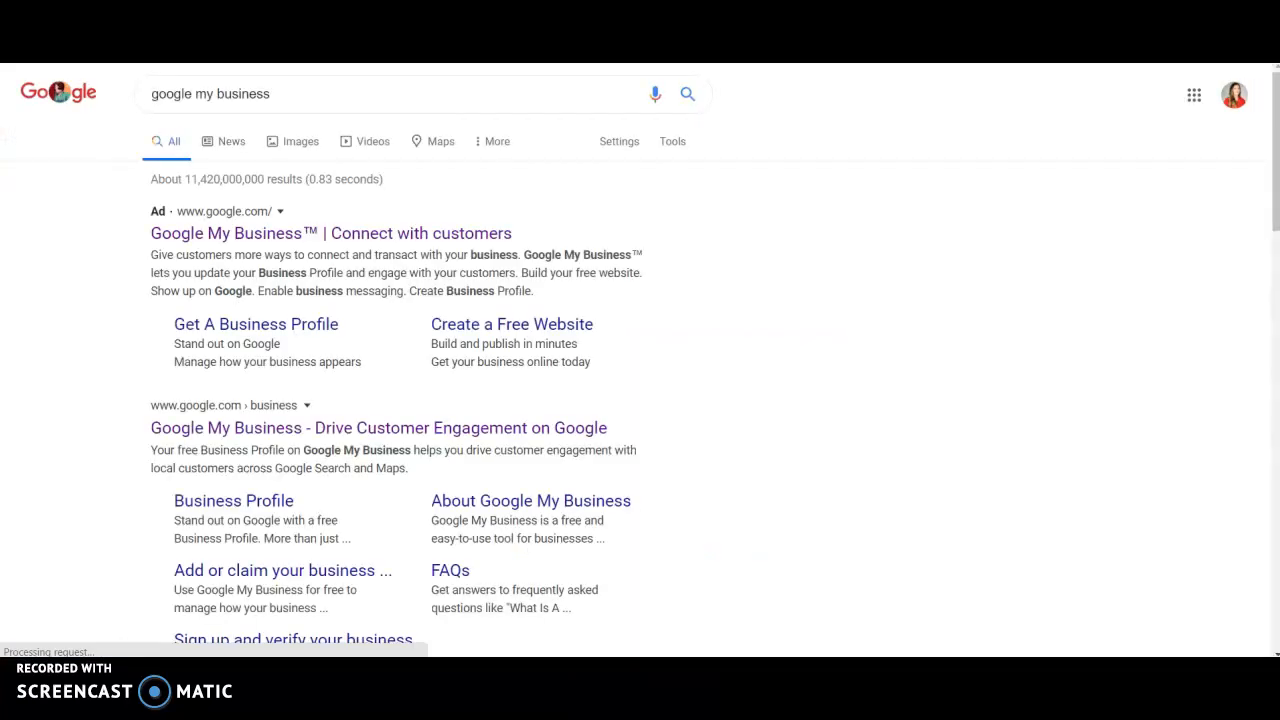
click(344, 252)
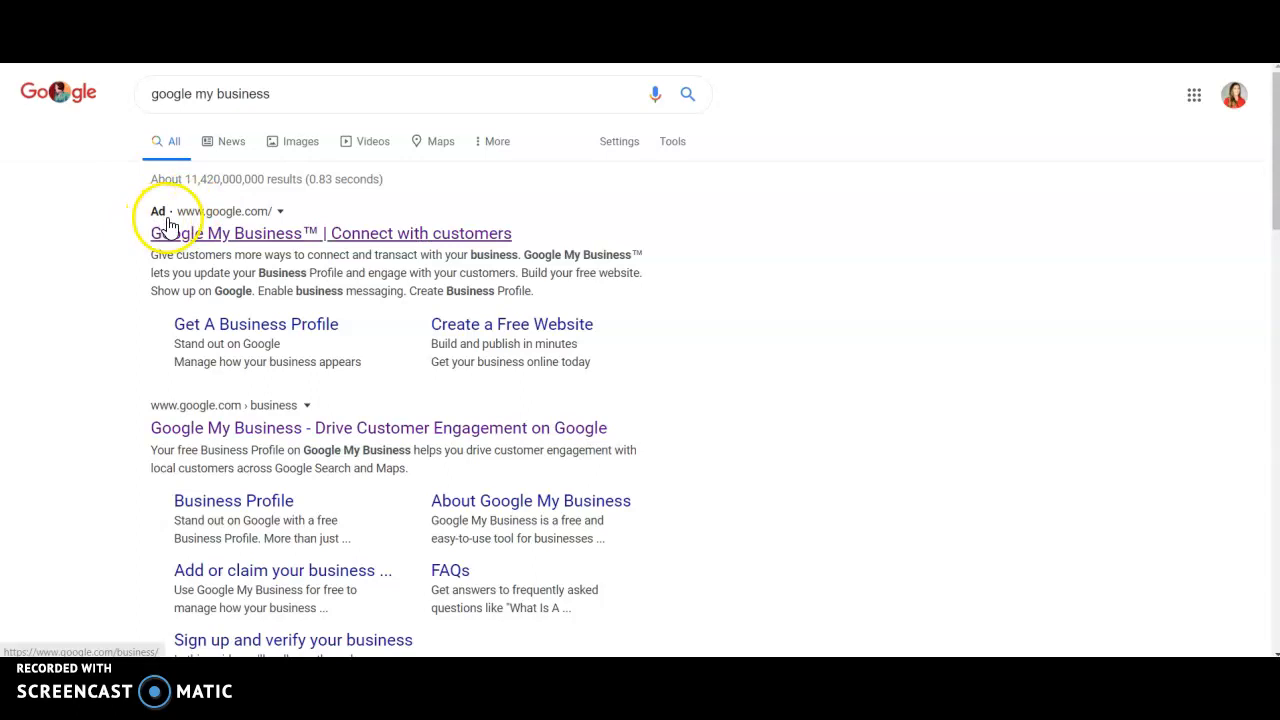
scroll(down, 3)
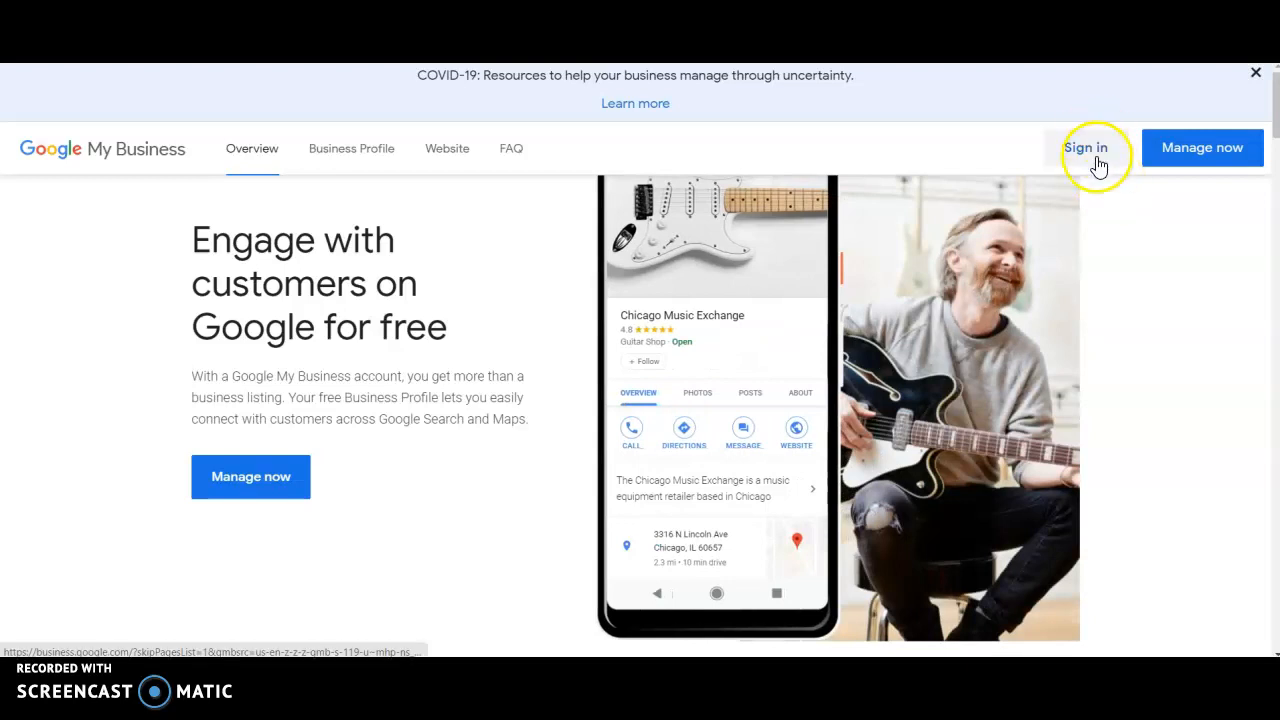
Sign in to the locations dashboard and start adding a single new location
click(1084, 148)
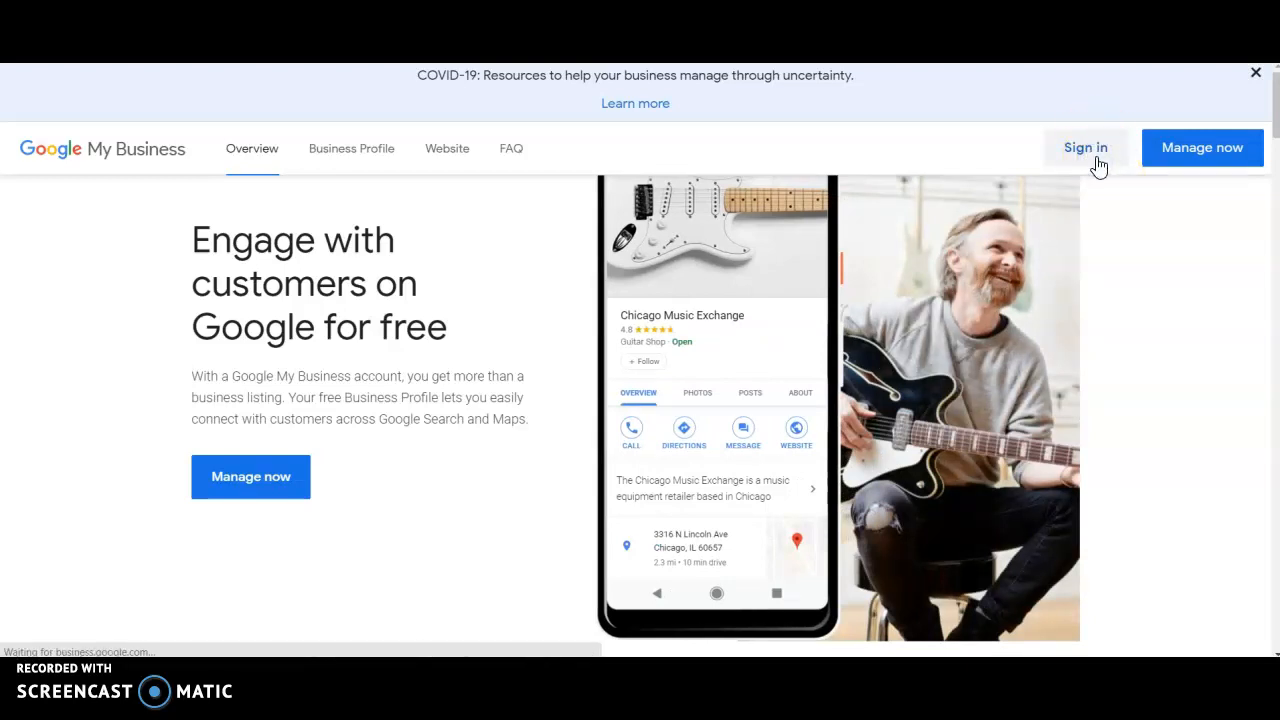
click(1084, 148)
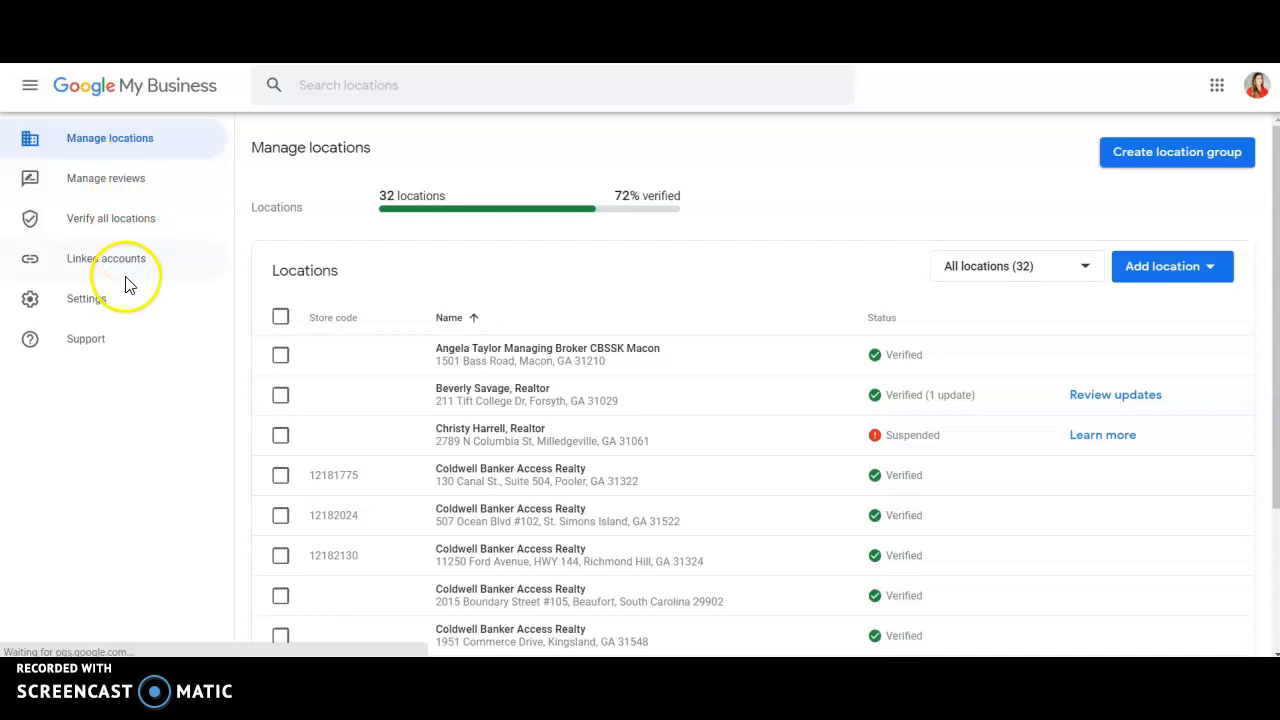
mouse_move(680, 184)
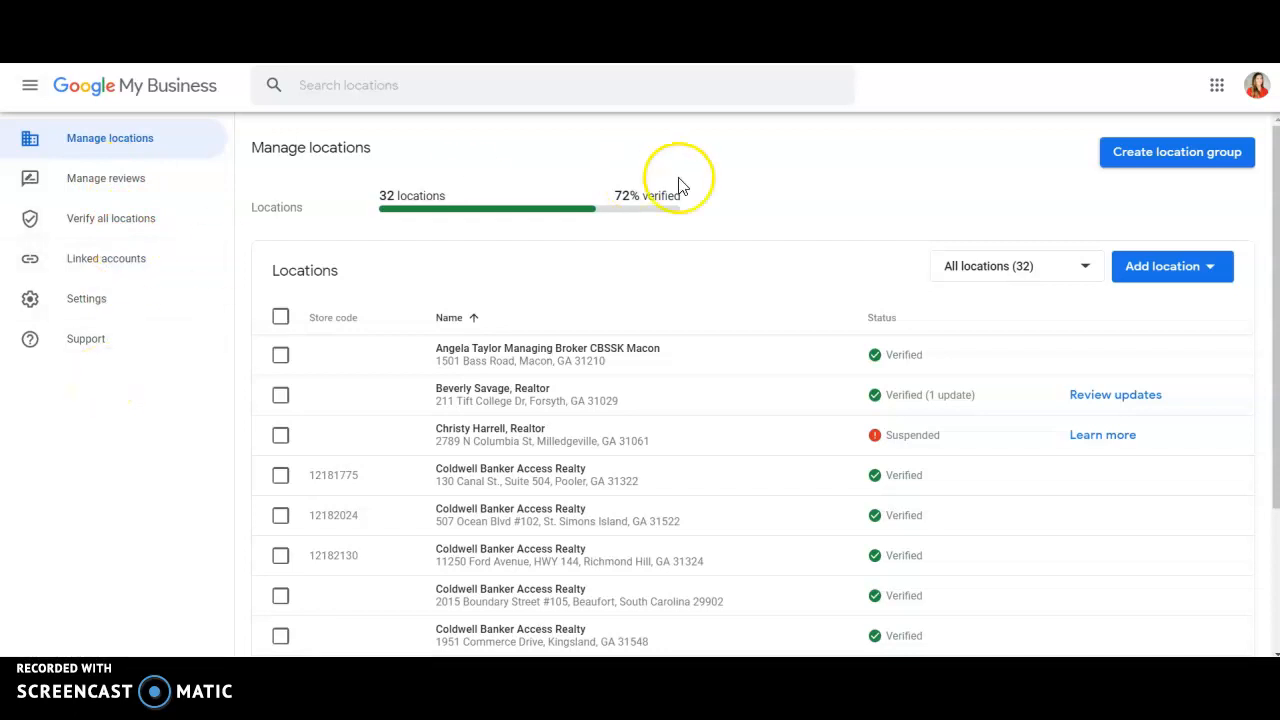
click(1172, 266)
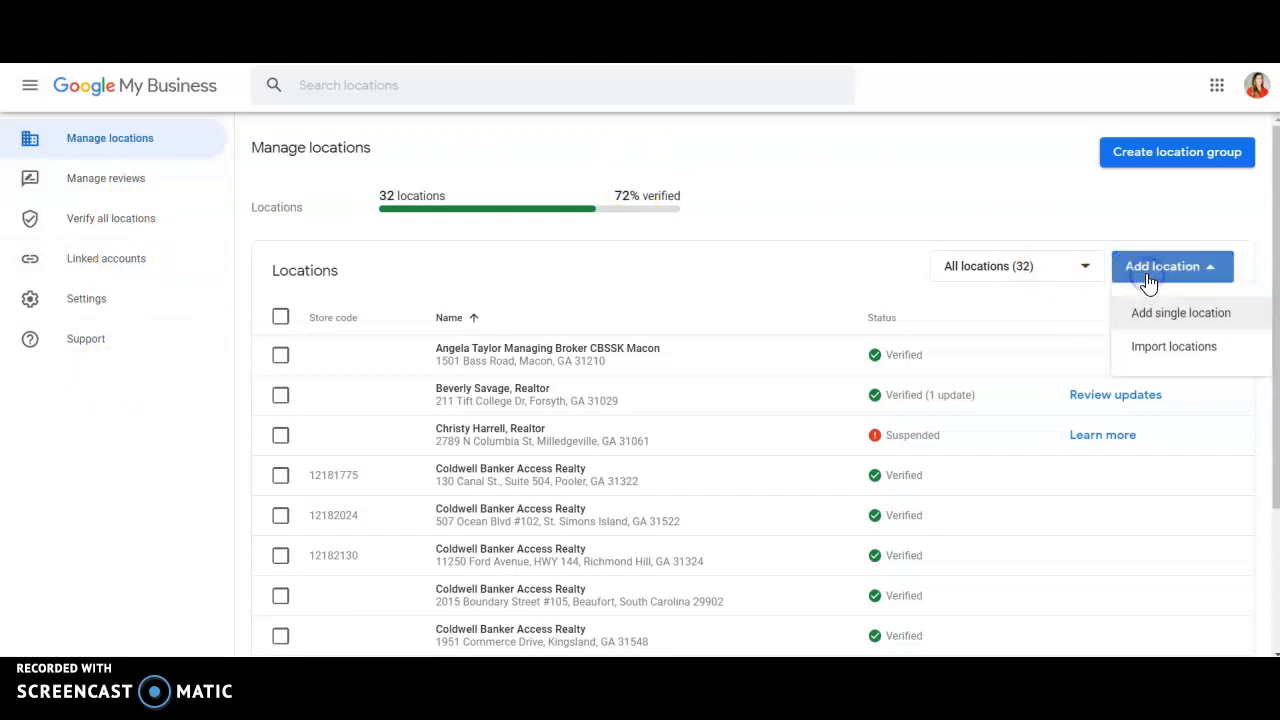
mouse_move(1180, 312)
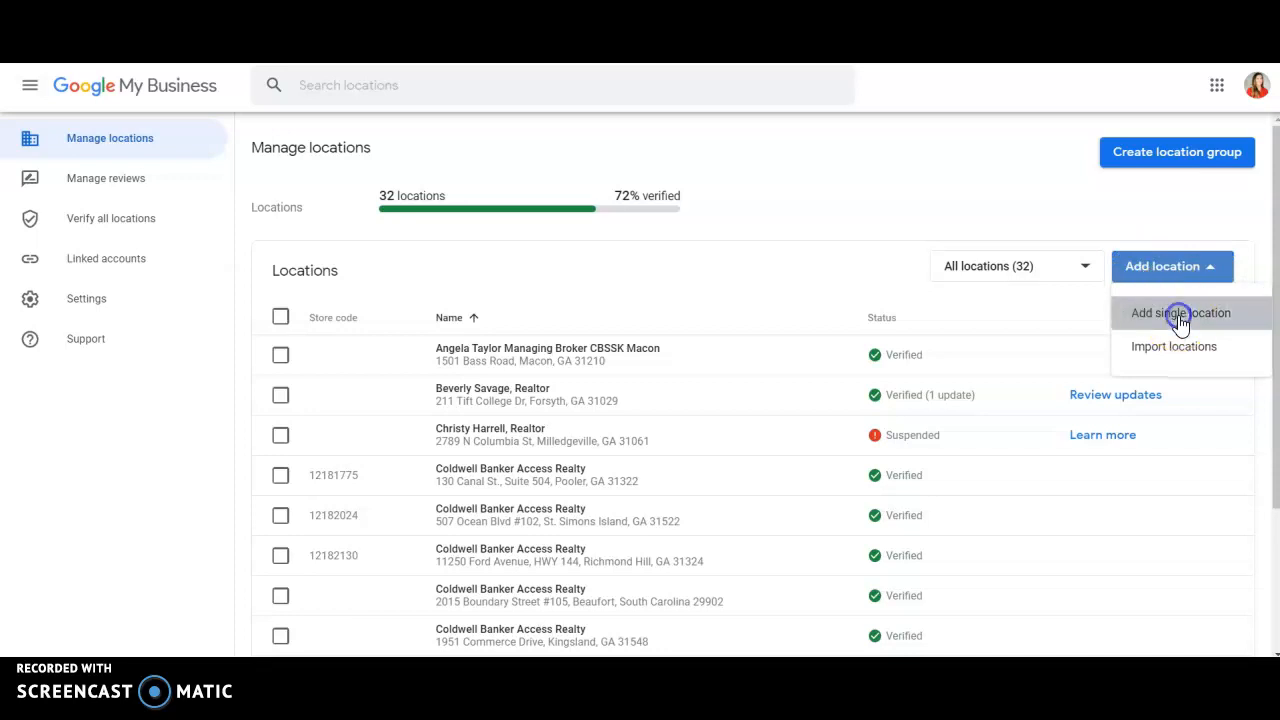
click(1180, 312)
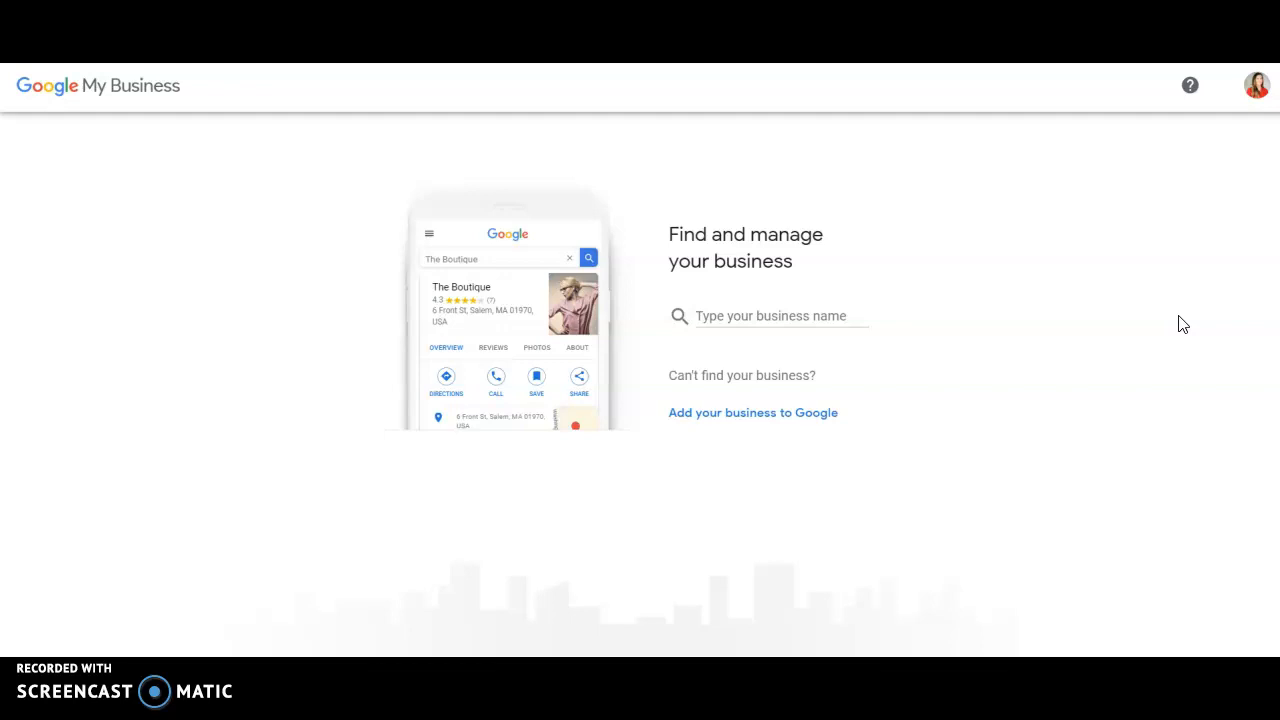
mouse_move(1256, 84)
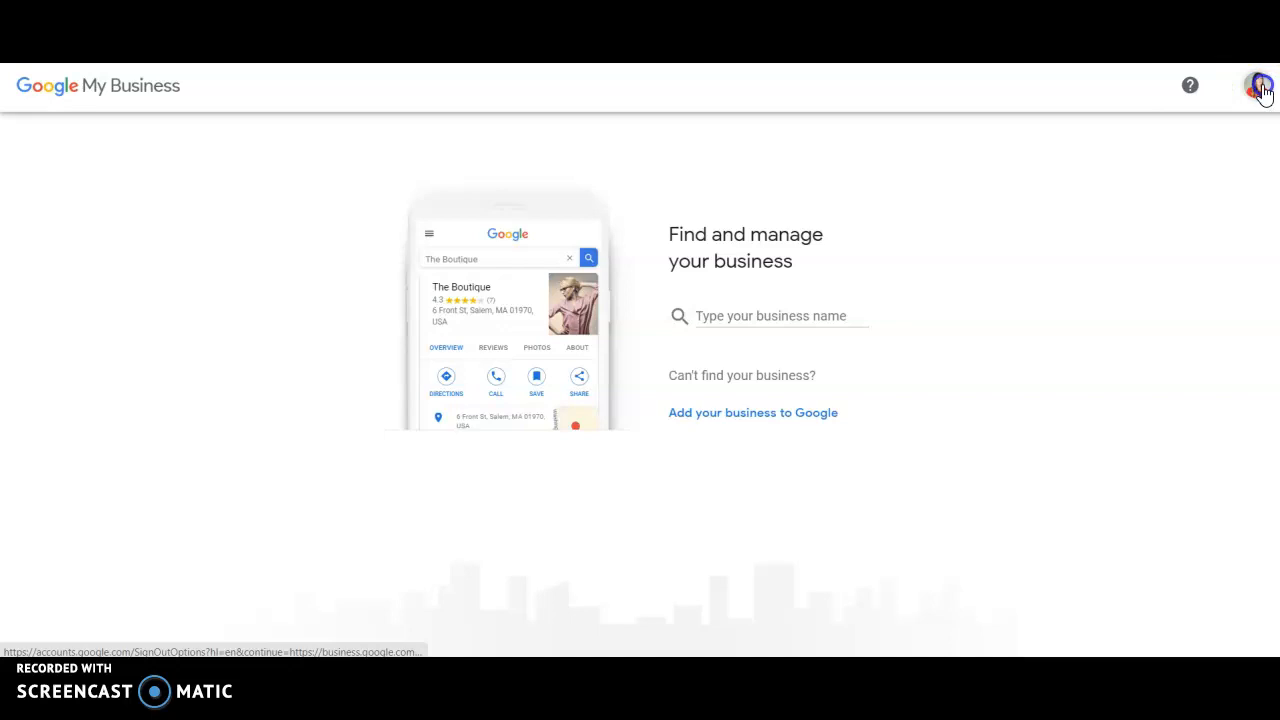
click(1258, 84)
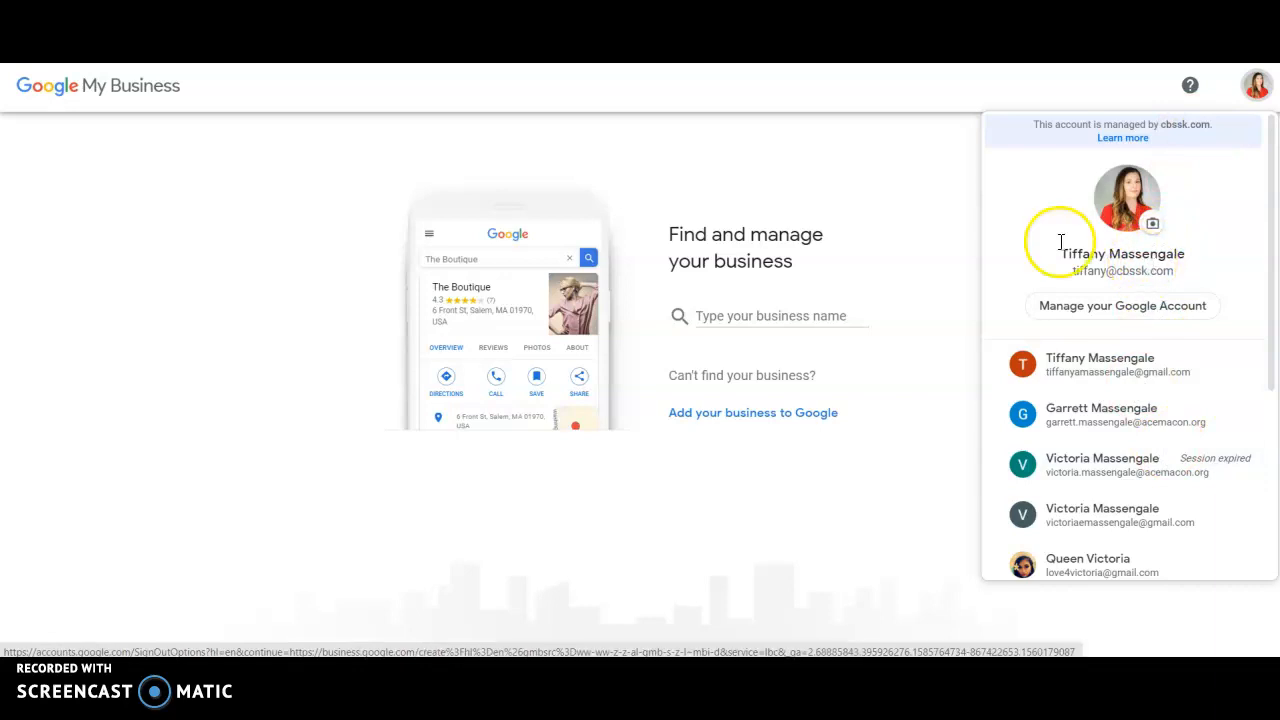
click(896, 194)
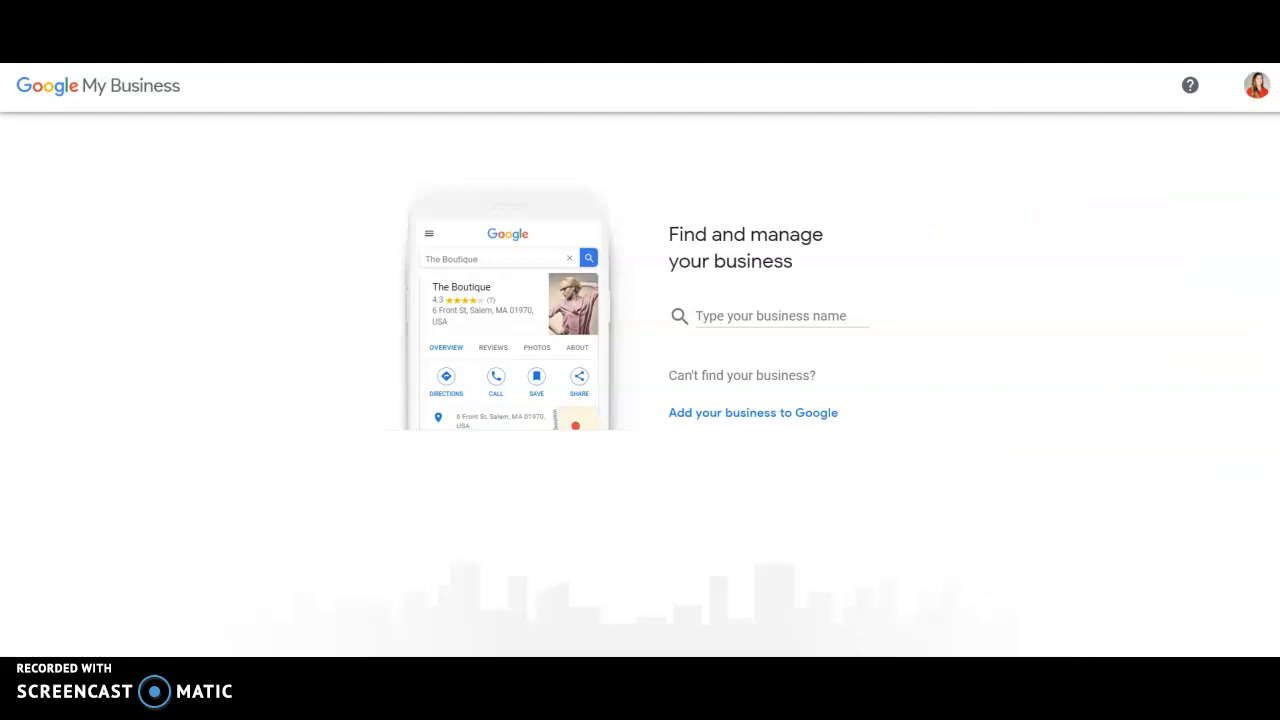
click(1256, 84)
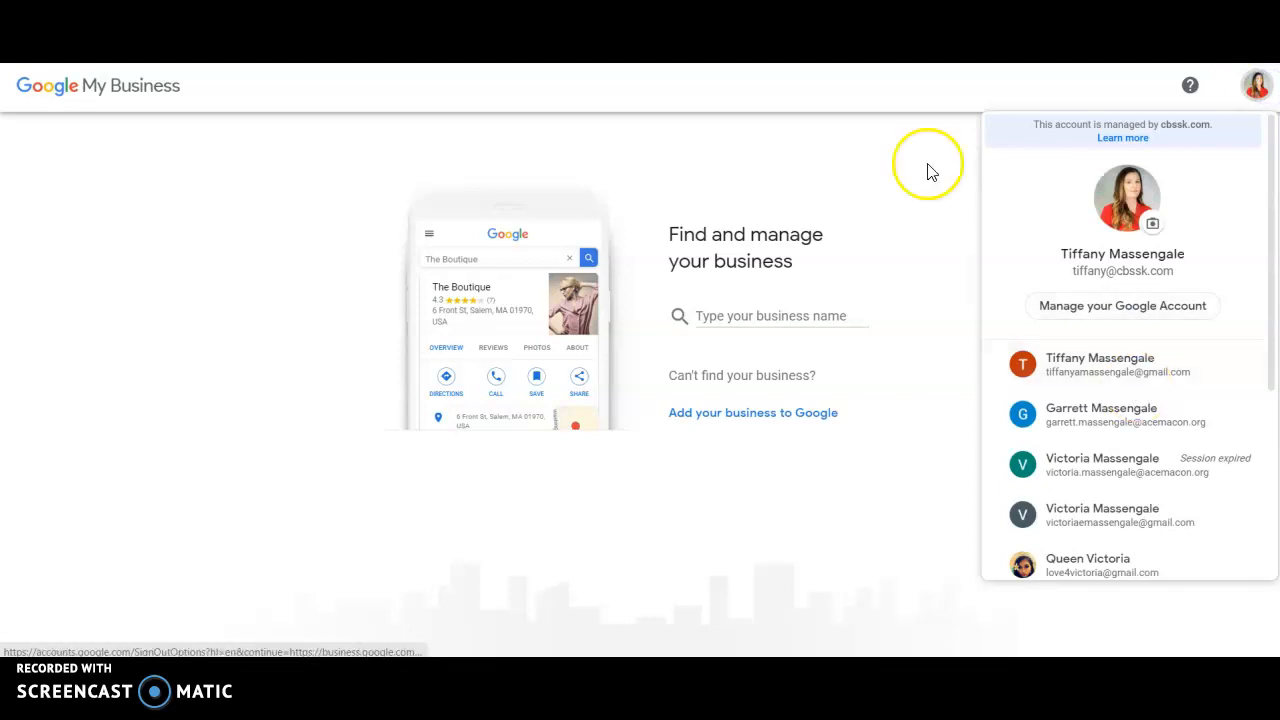
click(928, 164)
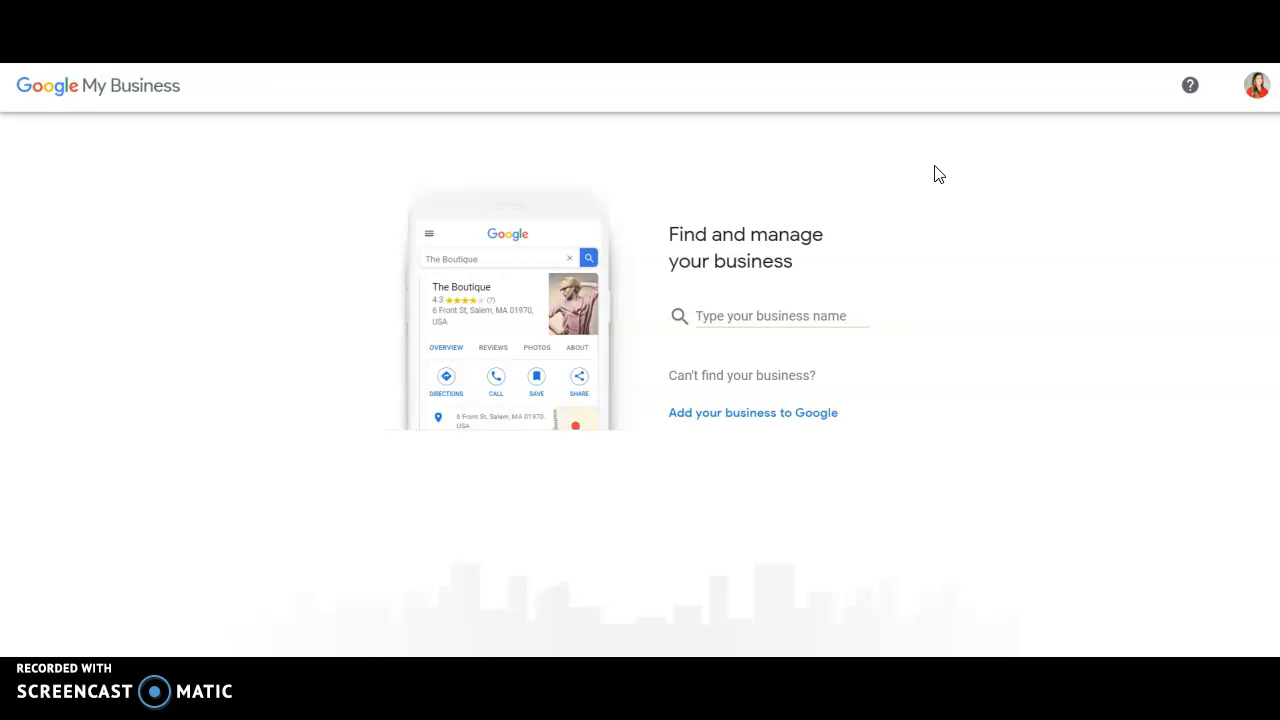
Enter the agent's name with Coldwell Banker Access Realty as the business name and continue
click(764, 316)
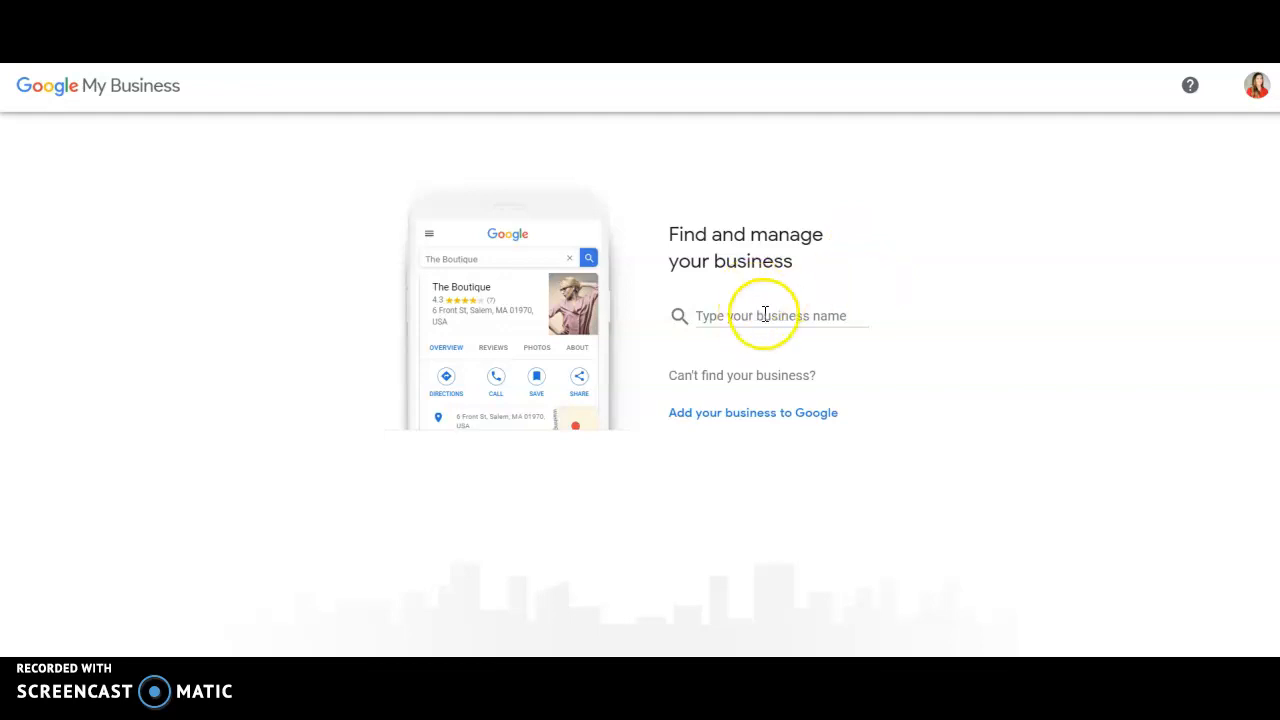
click(770, 316)
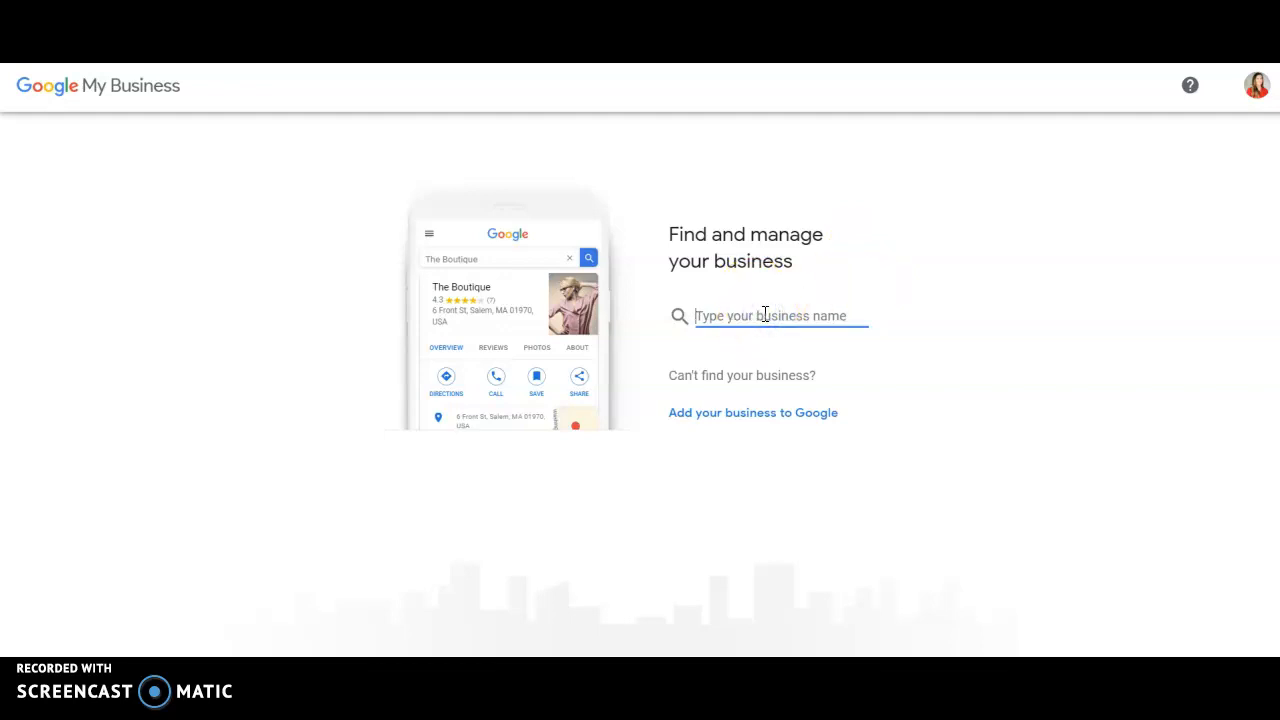
text(Tiffany Massengale, Cold)
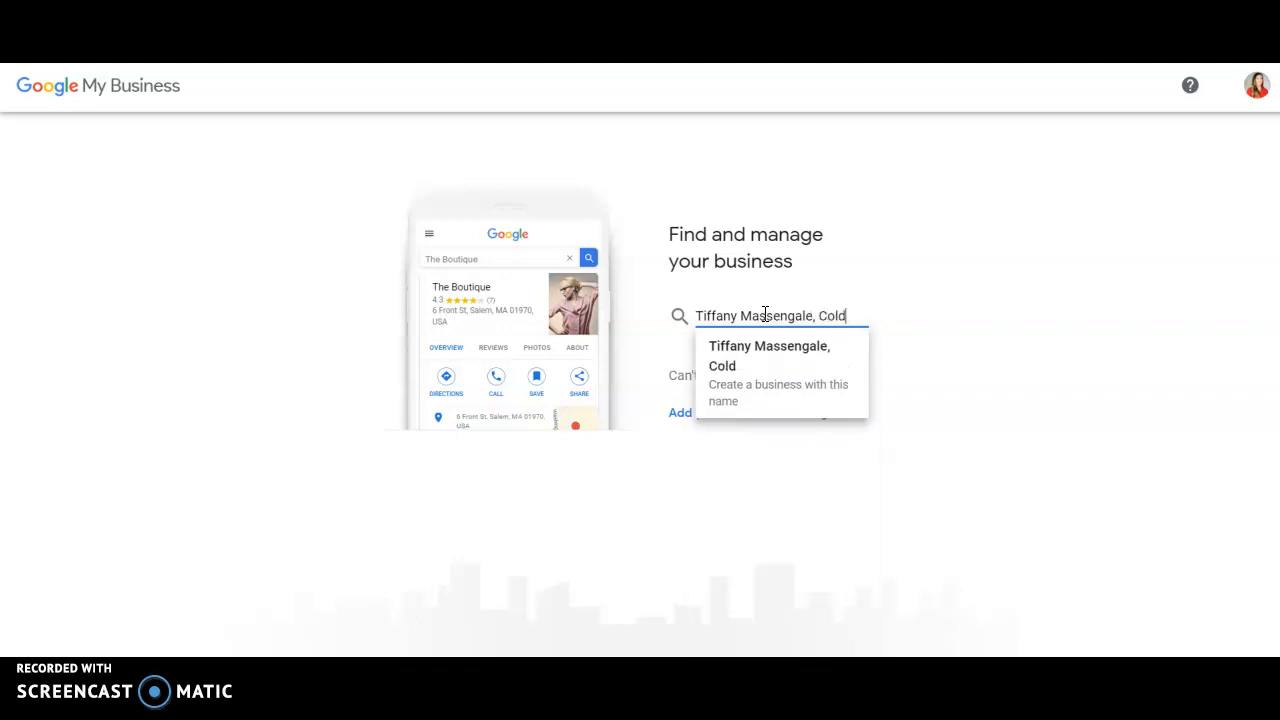
text(banker)
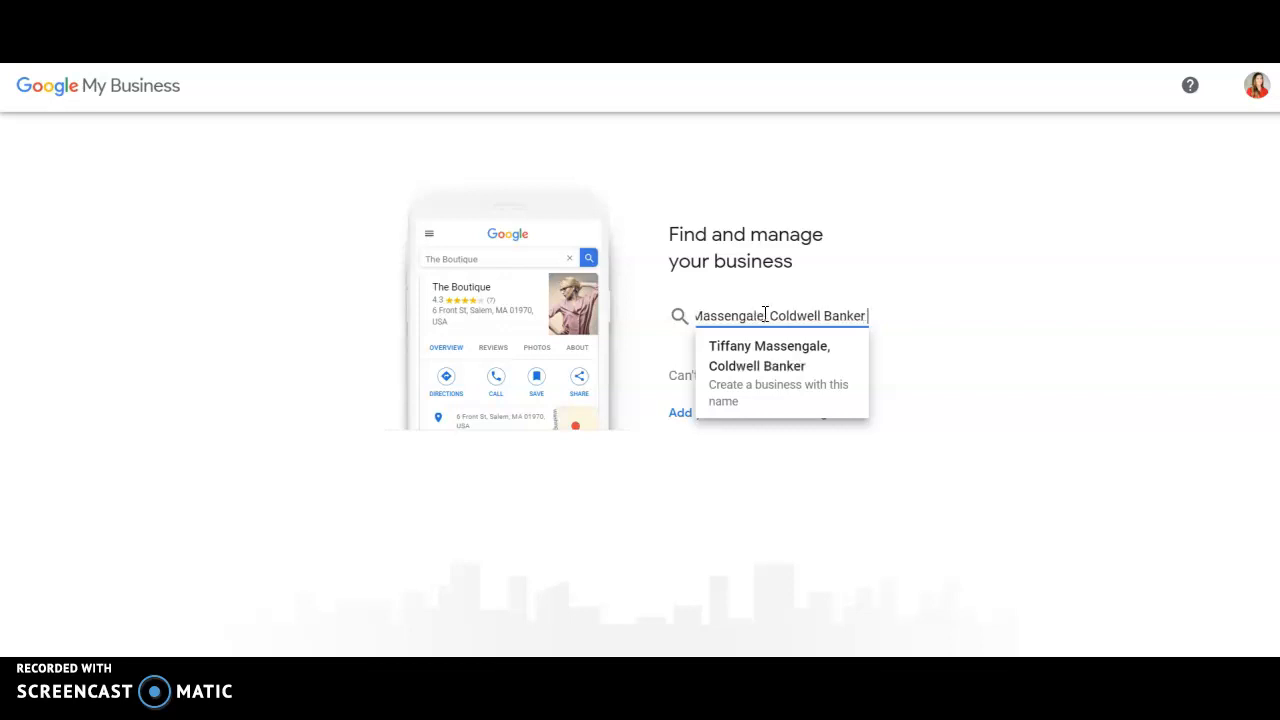
text(Access)
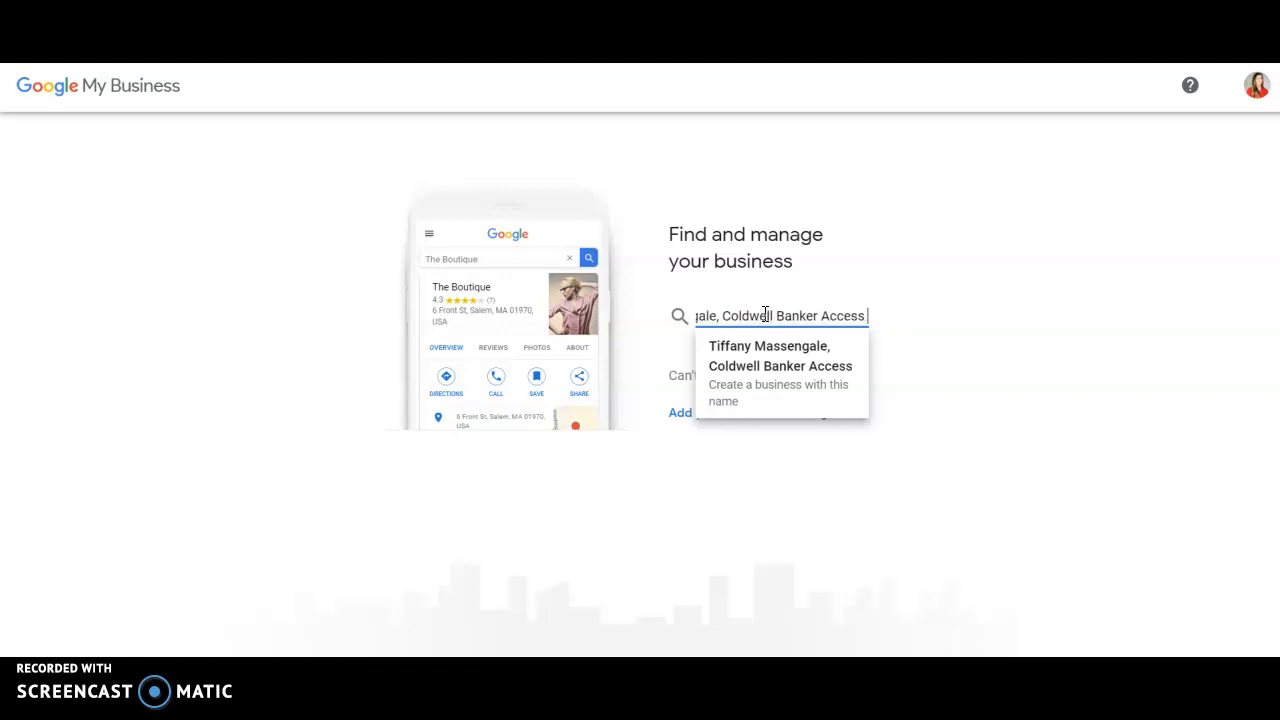
text(Realty)
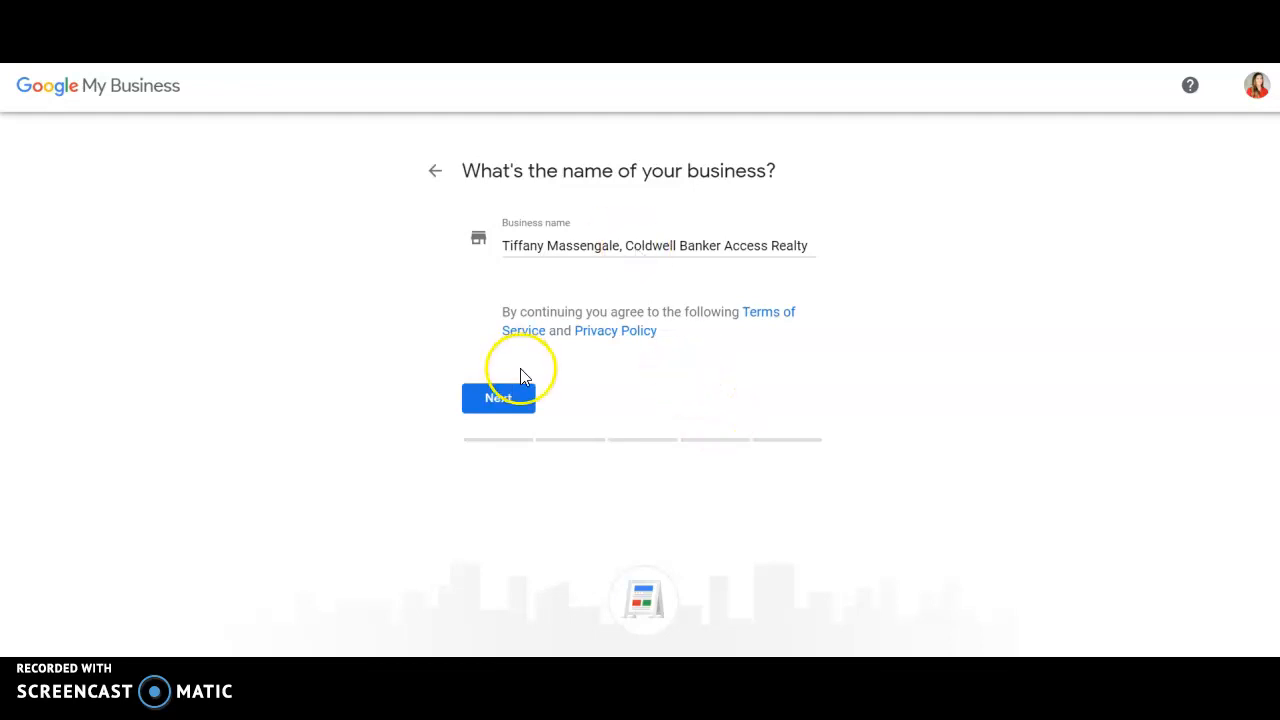
click(498, 396)
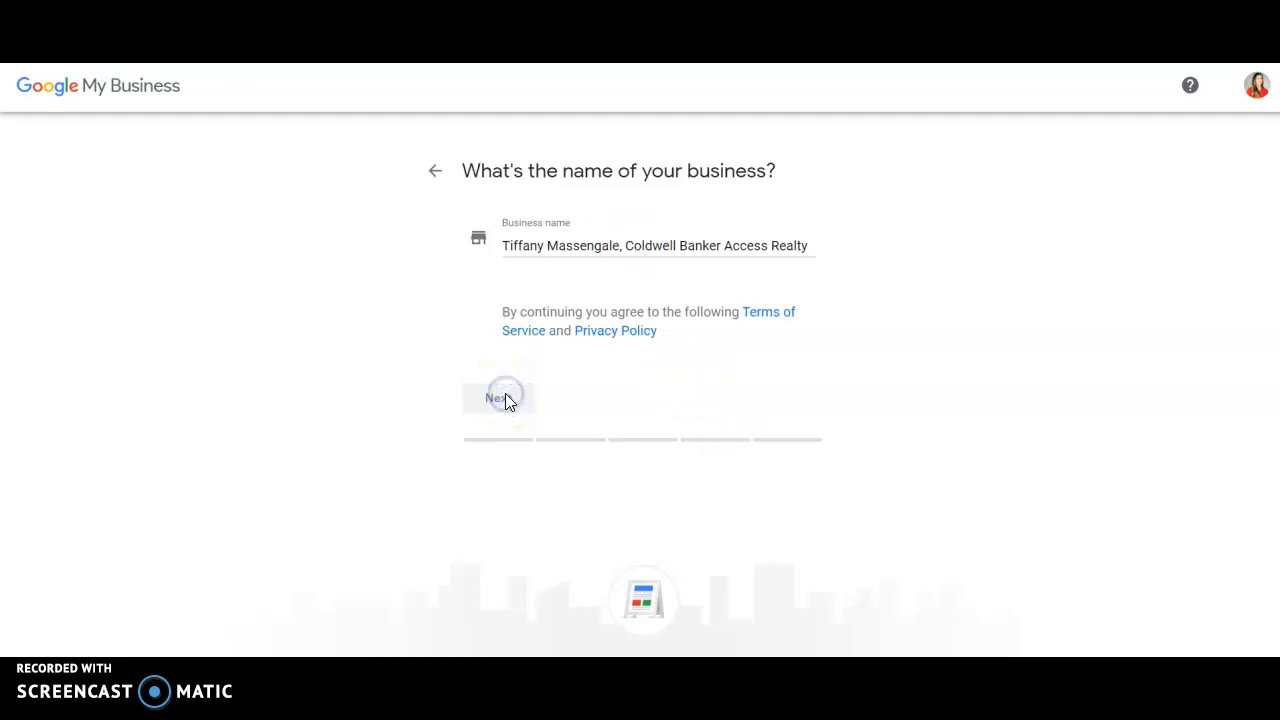
Choose Real estate agents as the business category and continue
click(500, 398)
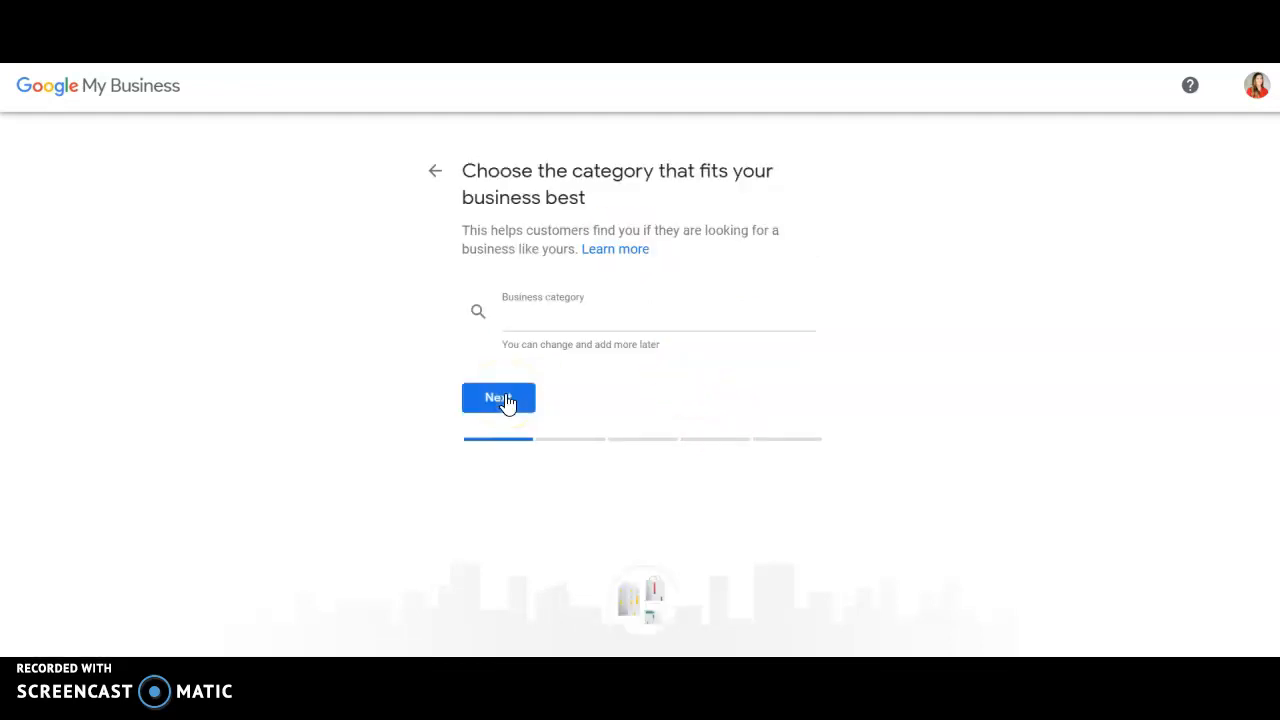
click(658, 312)
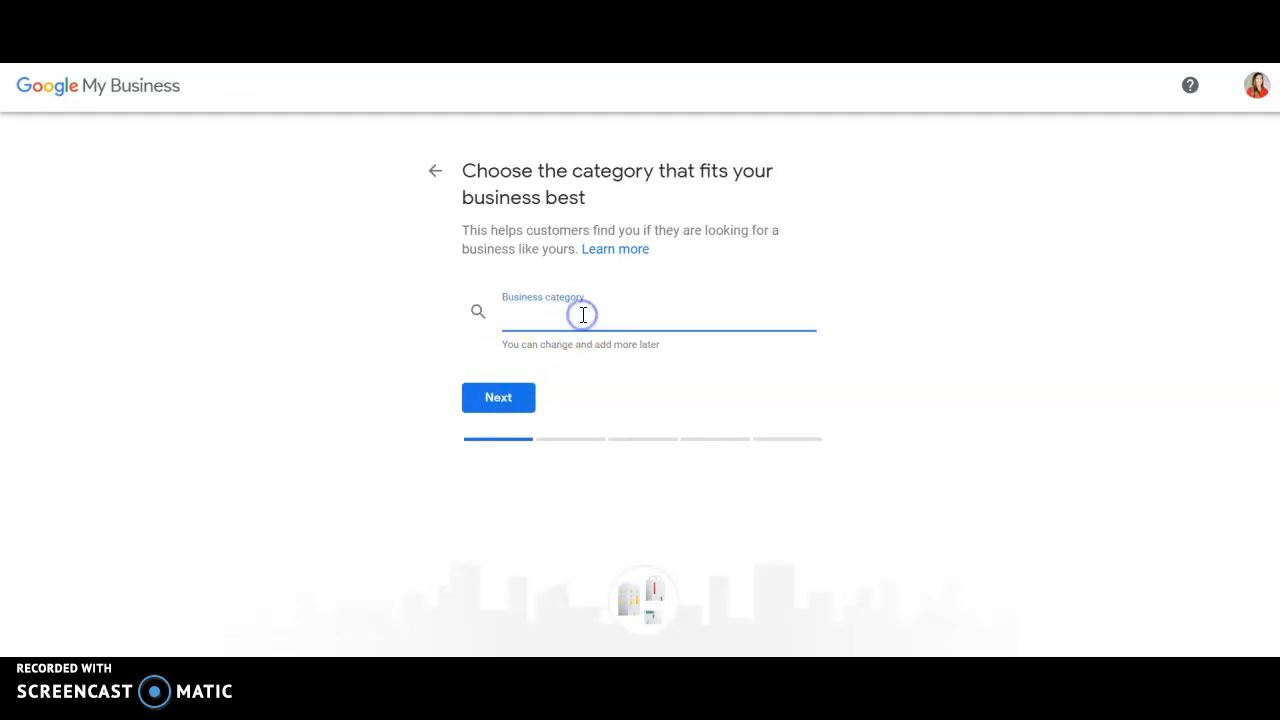
text(real e)
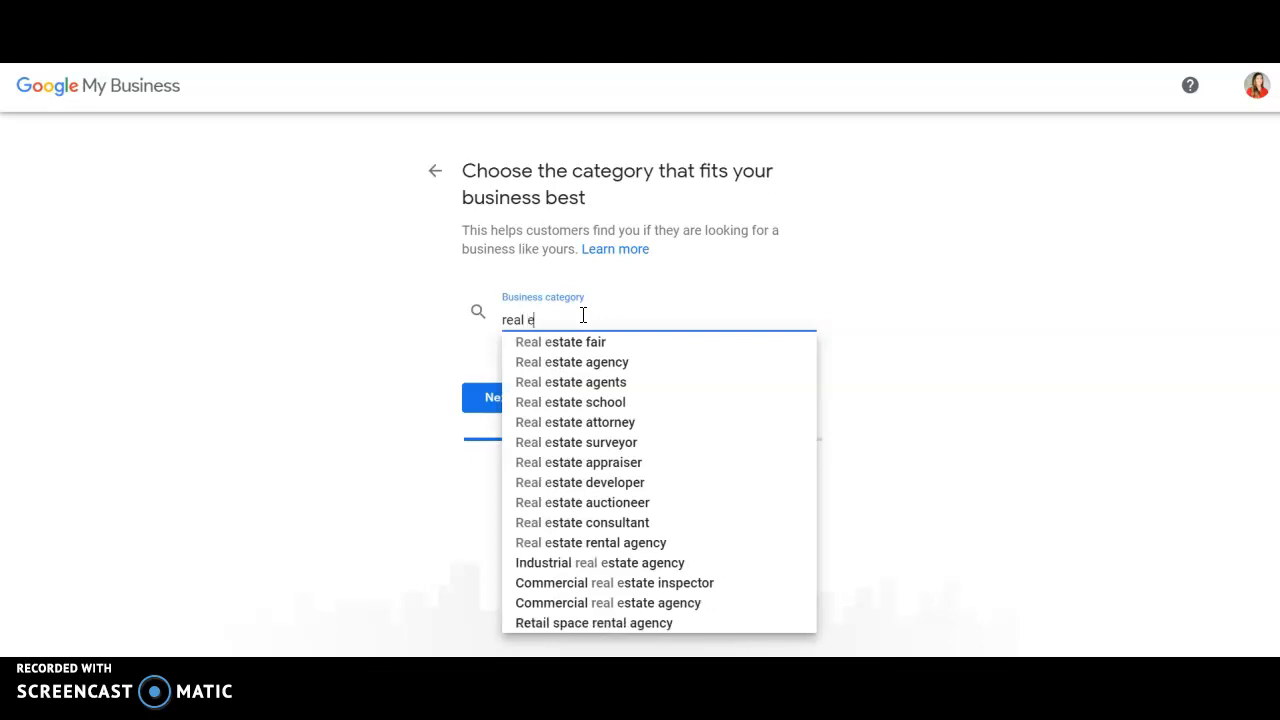
text(s)
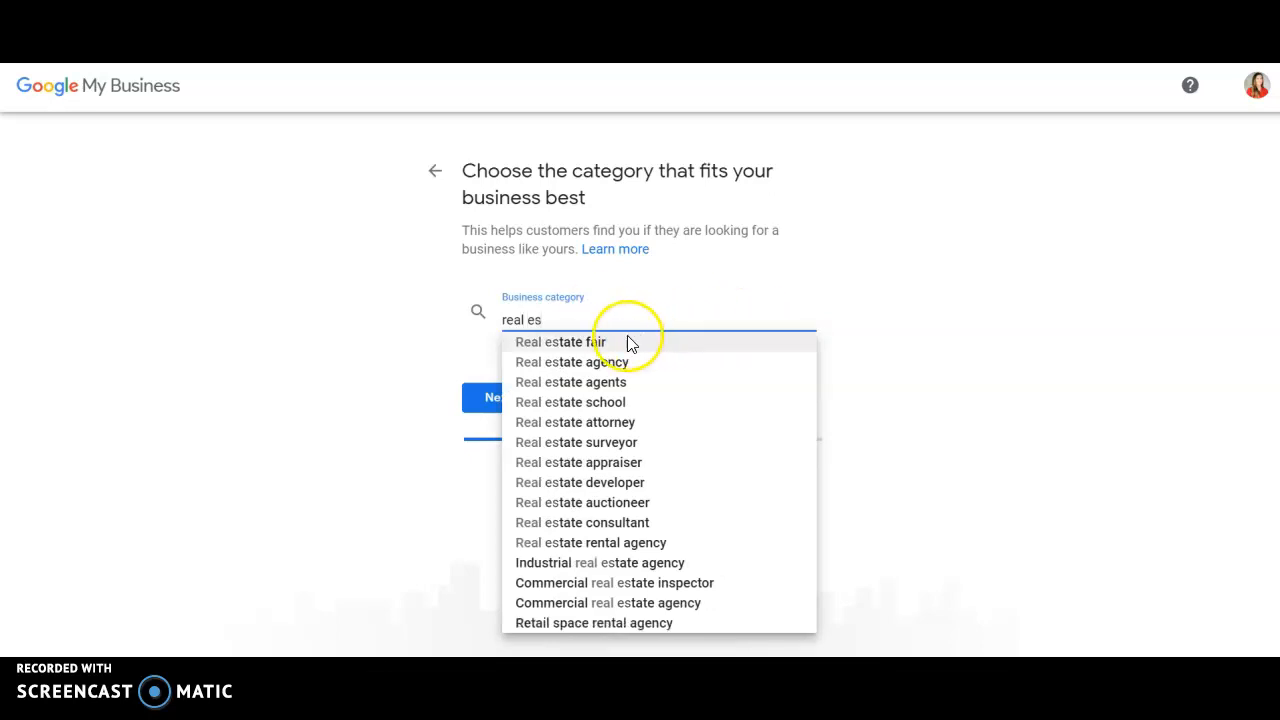
mouse_move(656, 376)
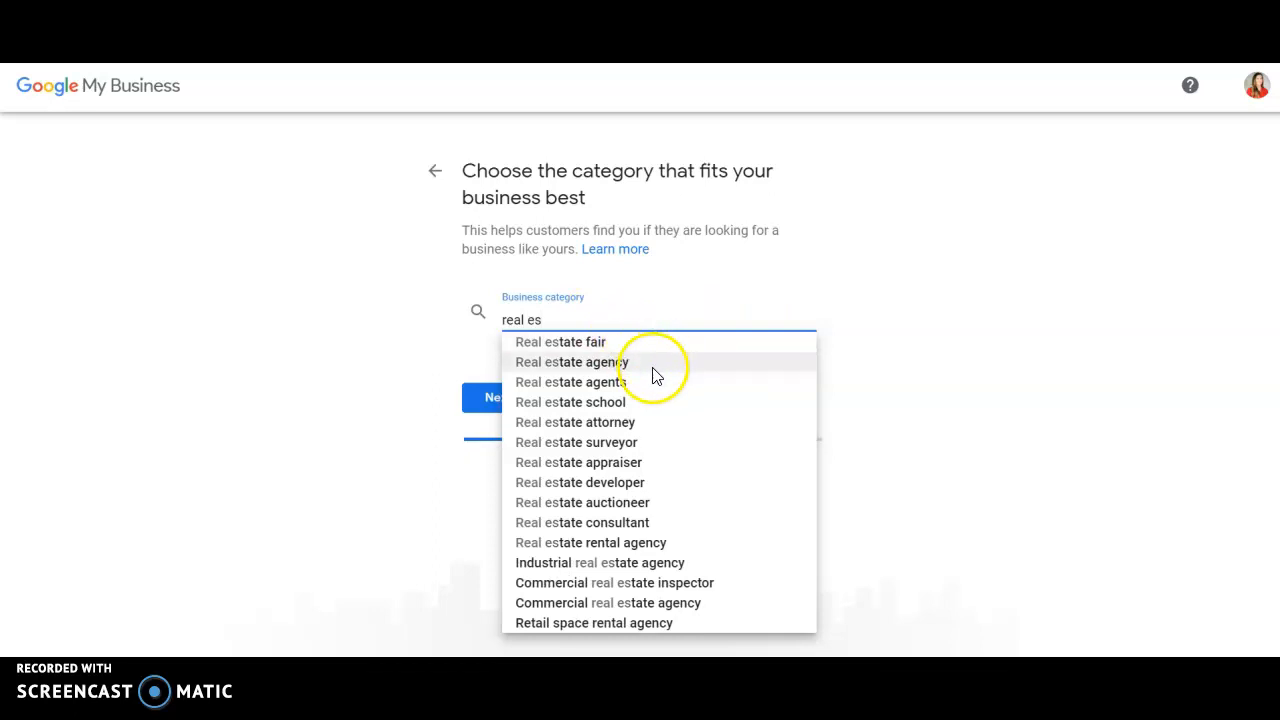
mouse_move(658, 388)
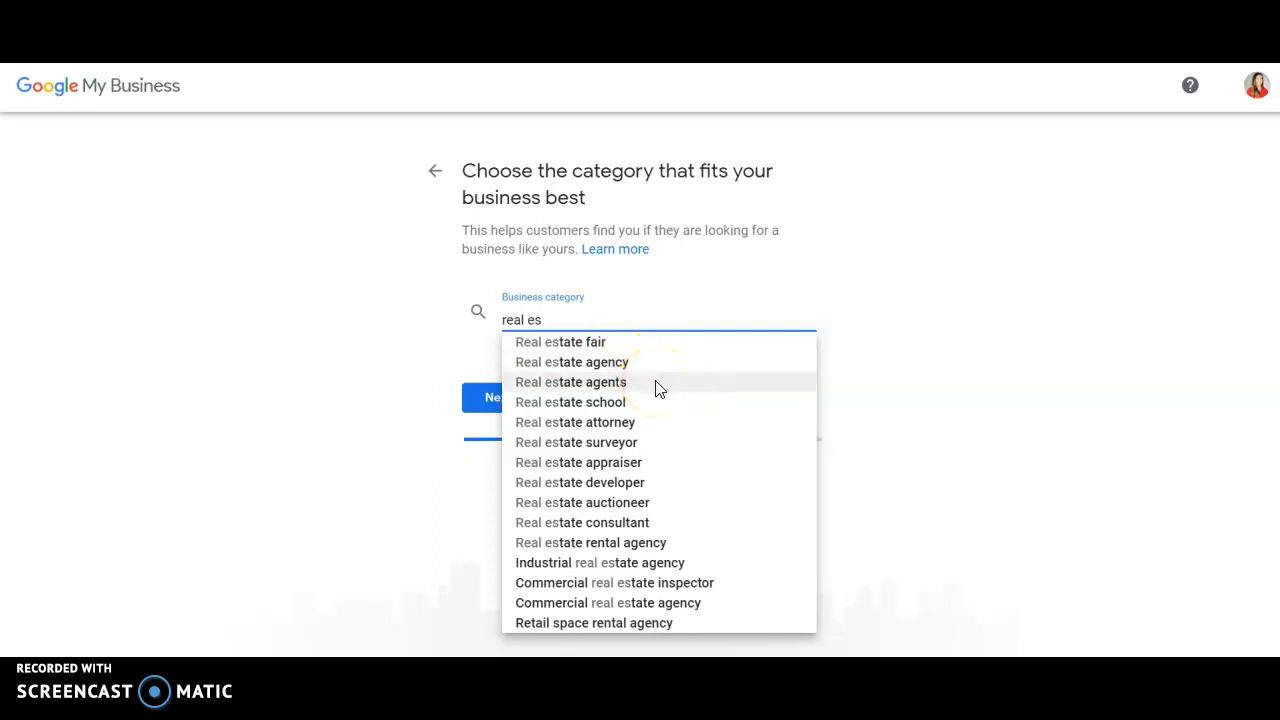
click(570, 382)
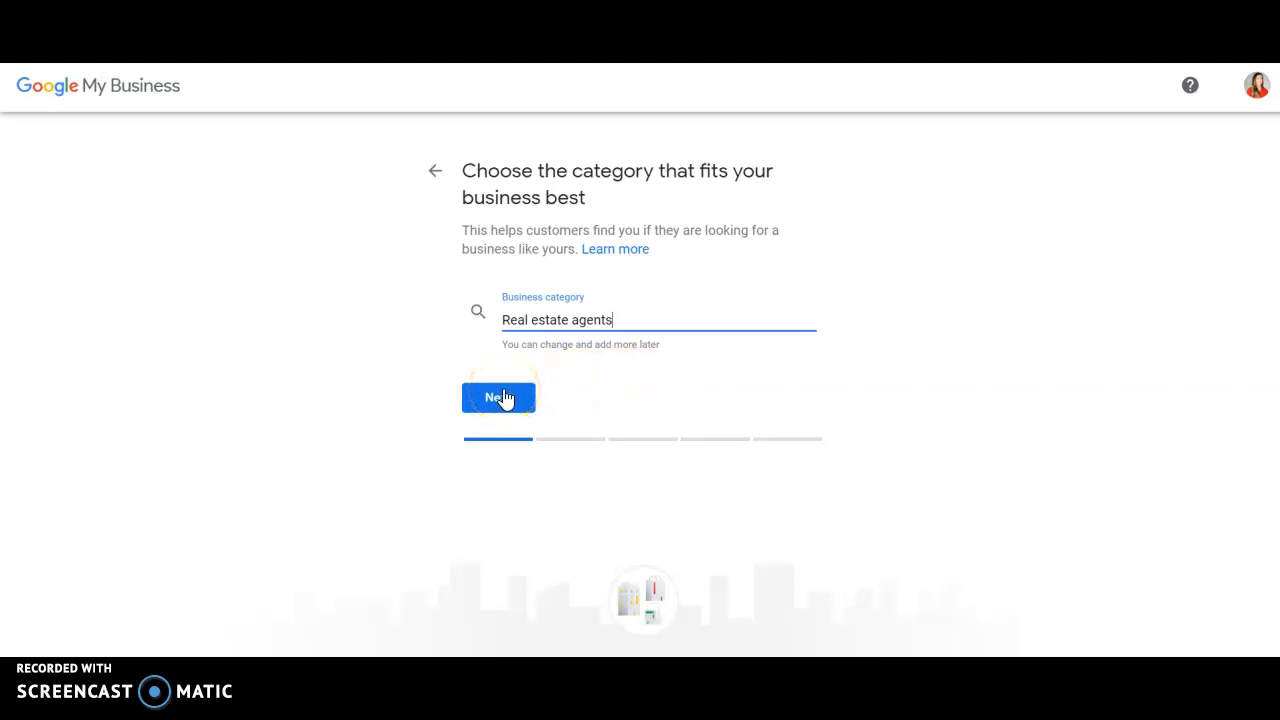
click(498, 396)
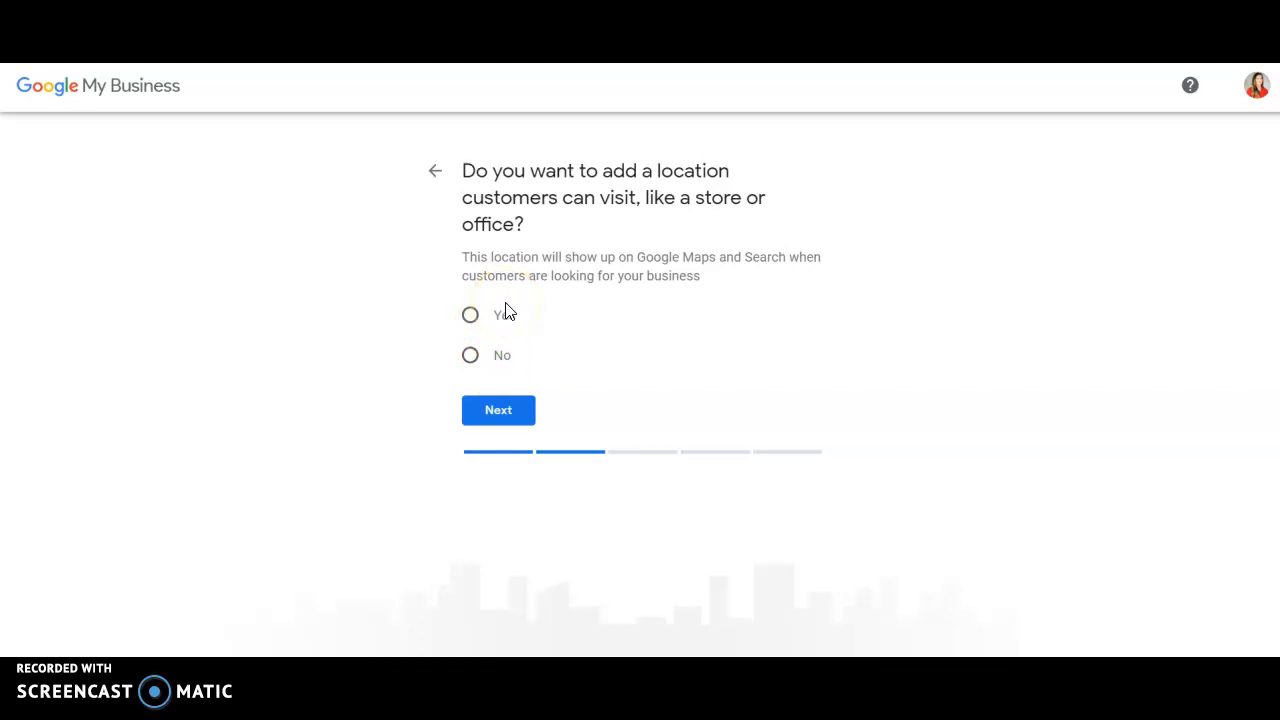
click(470, 314)
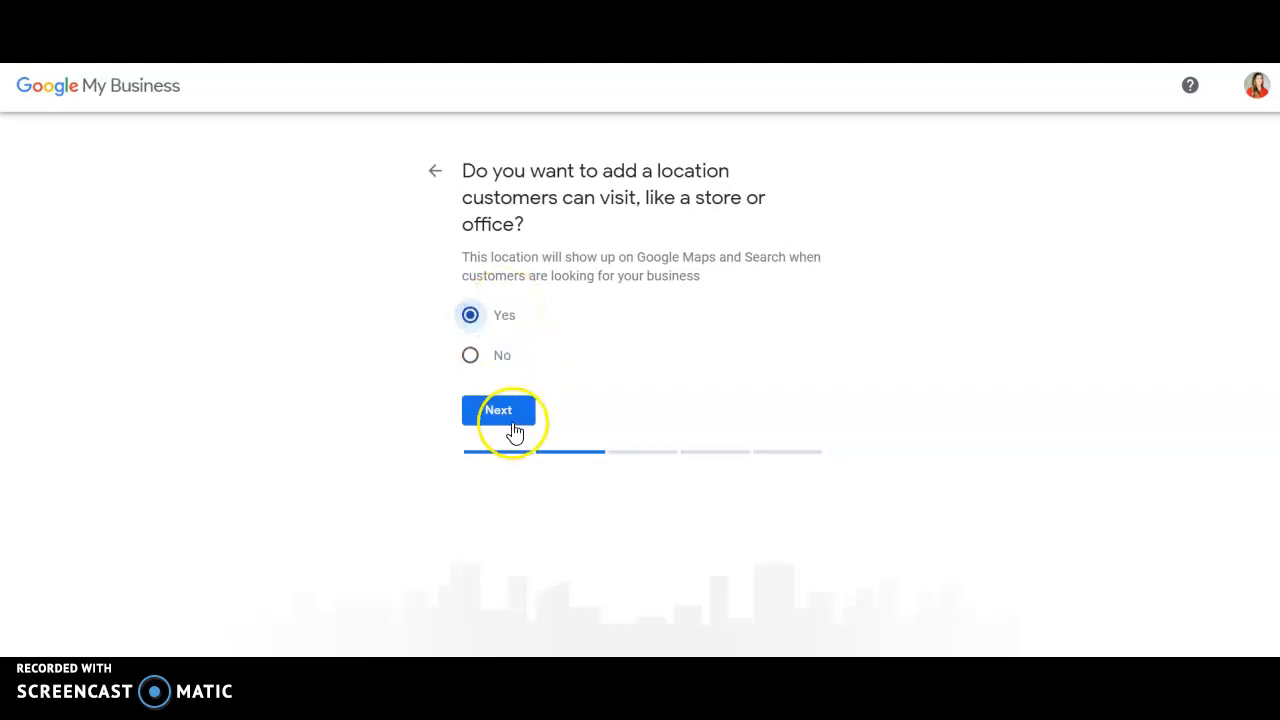
click(498, 410)
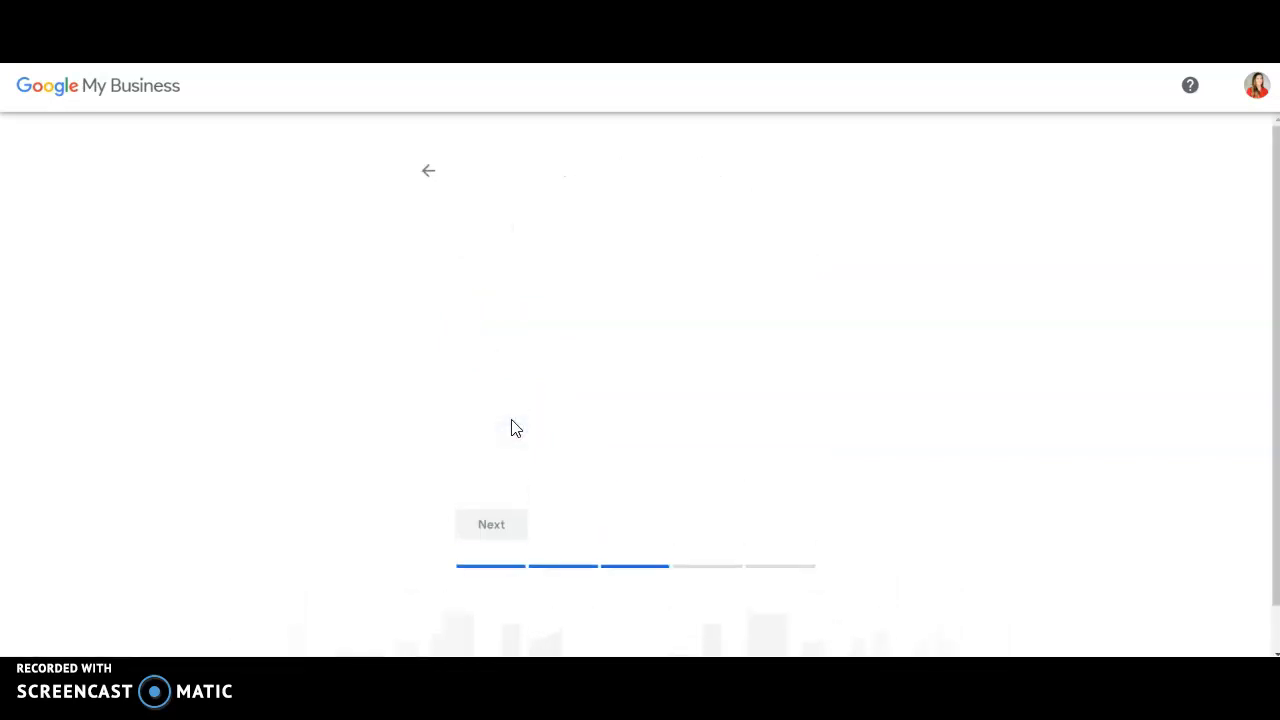
click(556, 318)
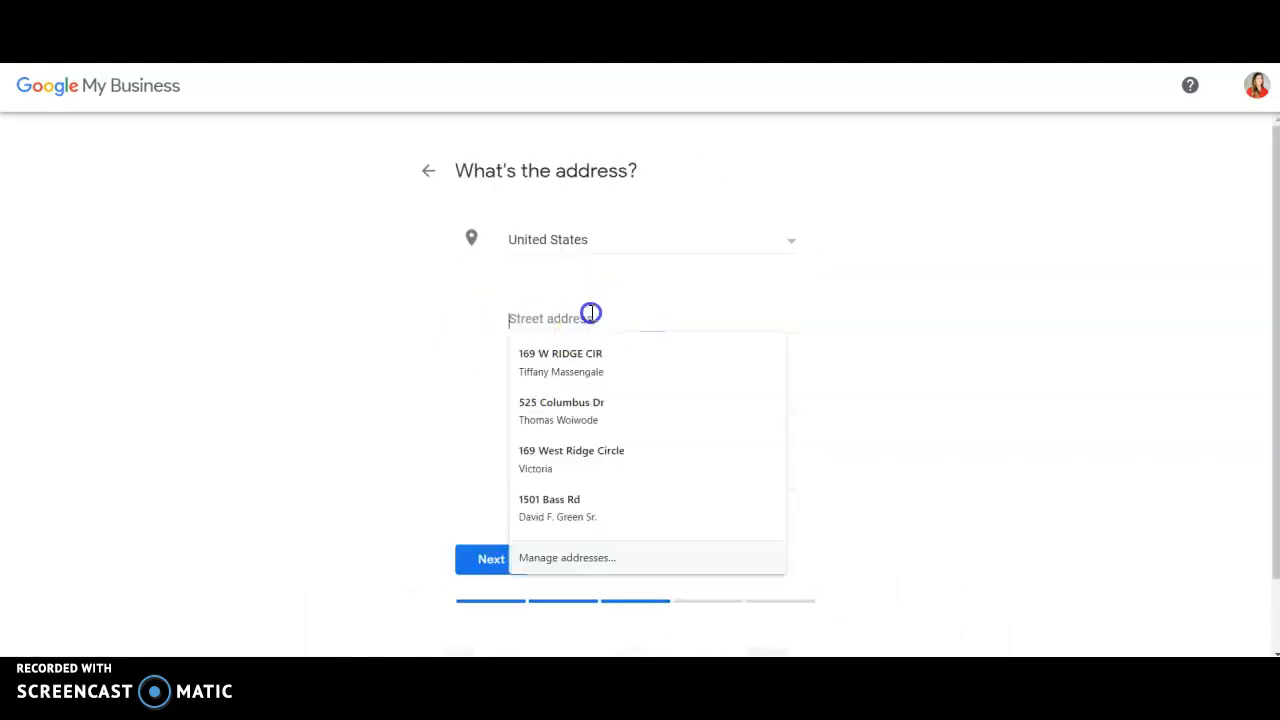
click(570, 318)
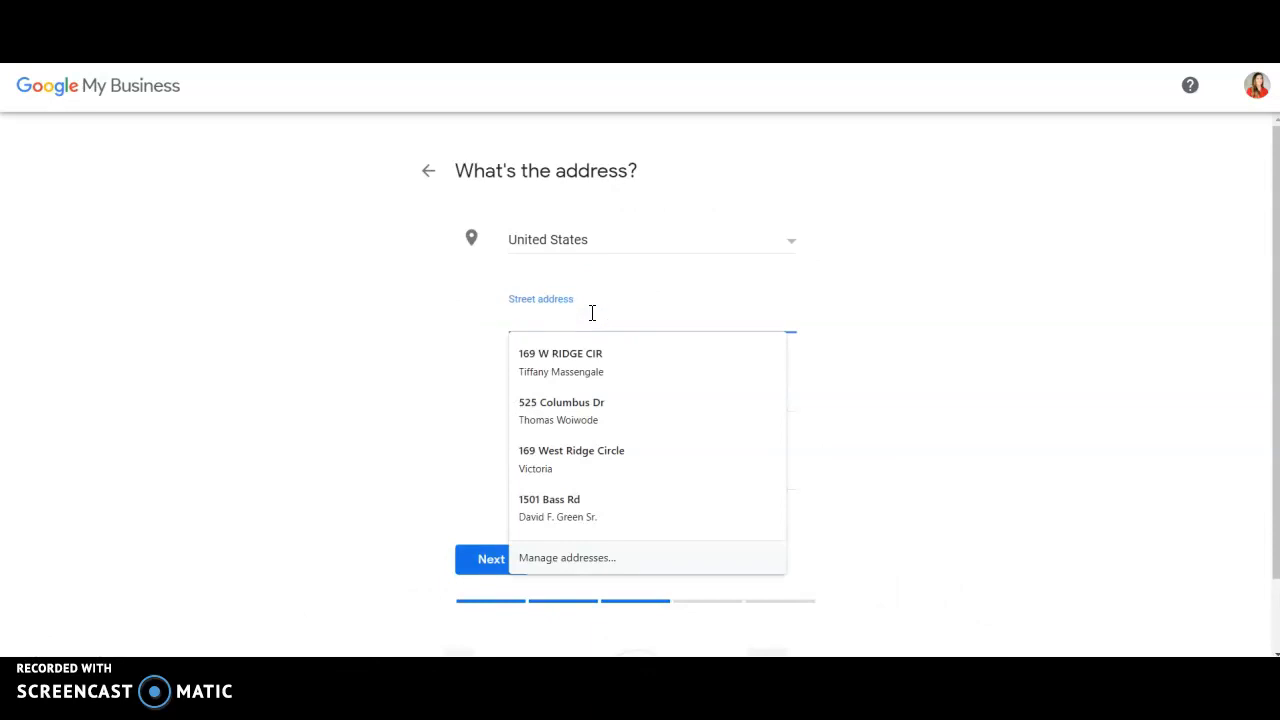
text(1501 Bass Rd)
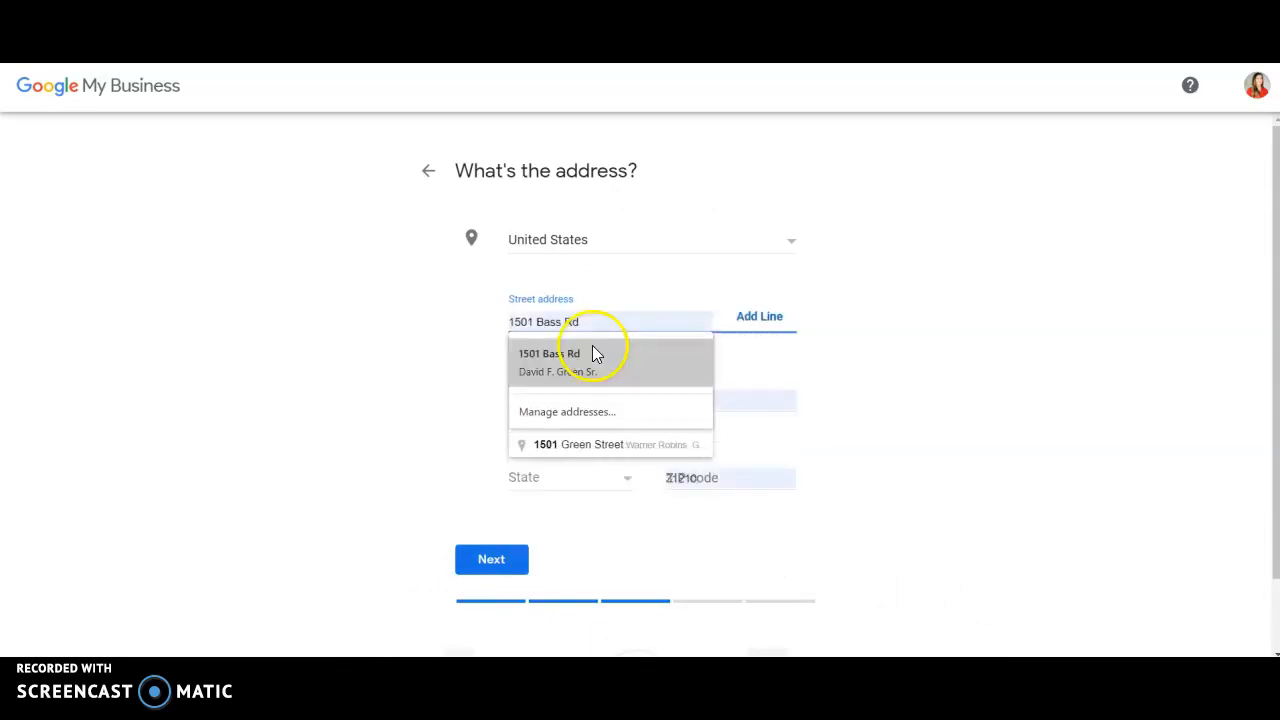
click(556, 360)
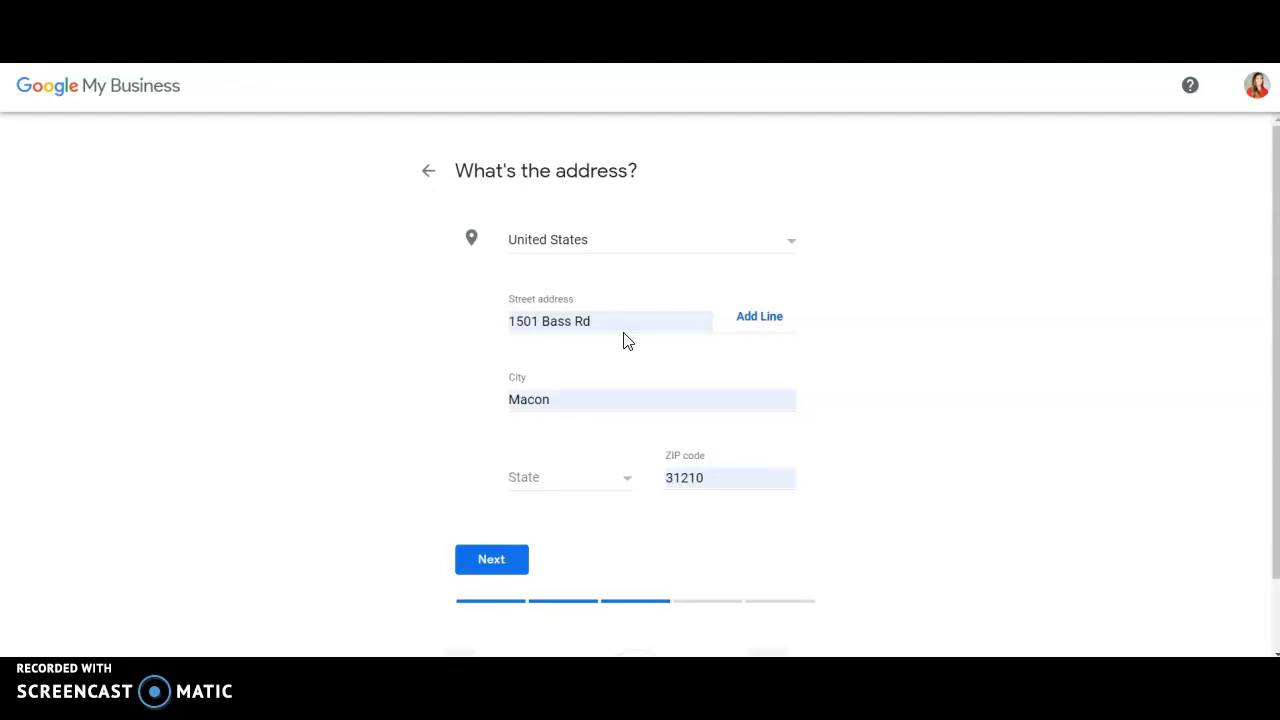
mouse_move(512, 418)
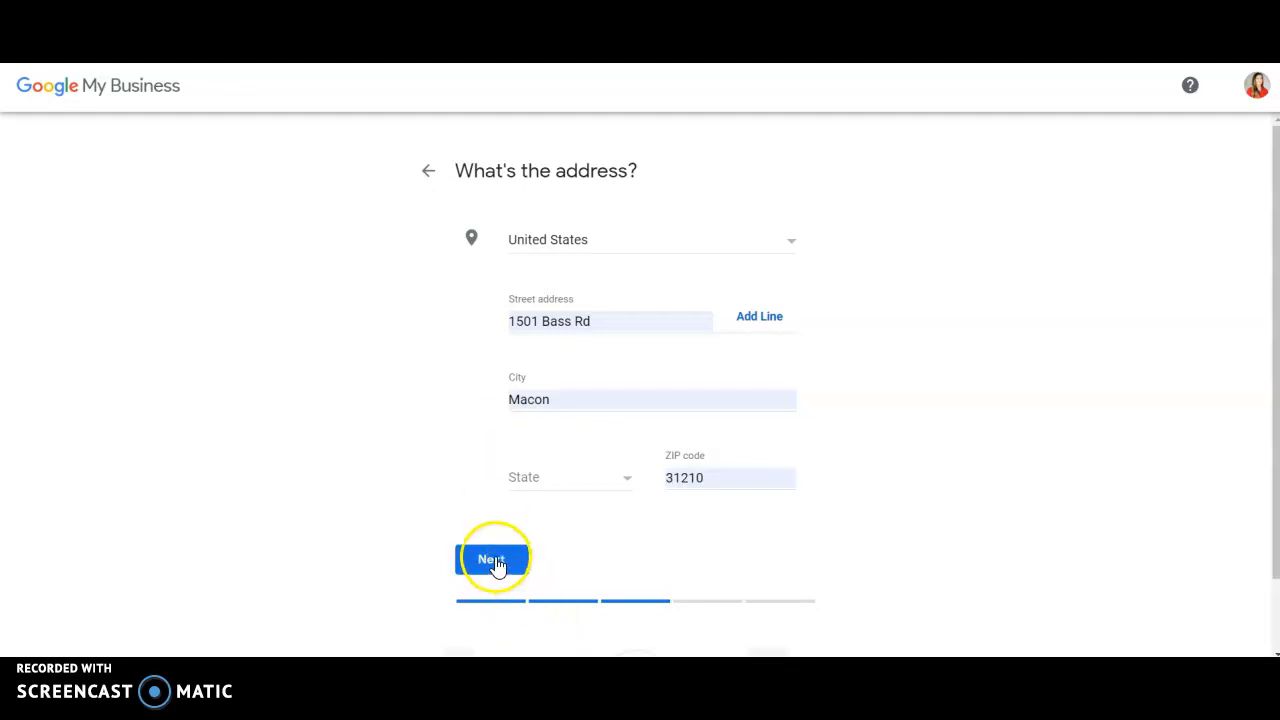
Set the state to Georgia and continue past the address step
click(492, 558)
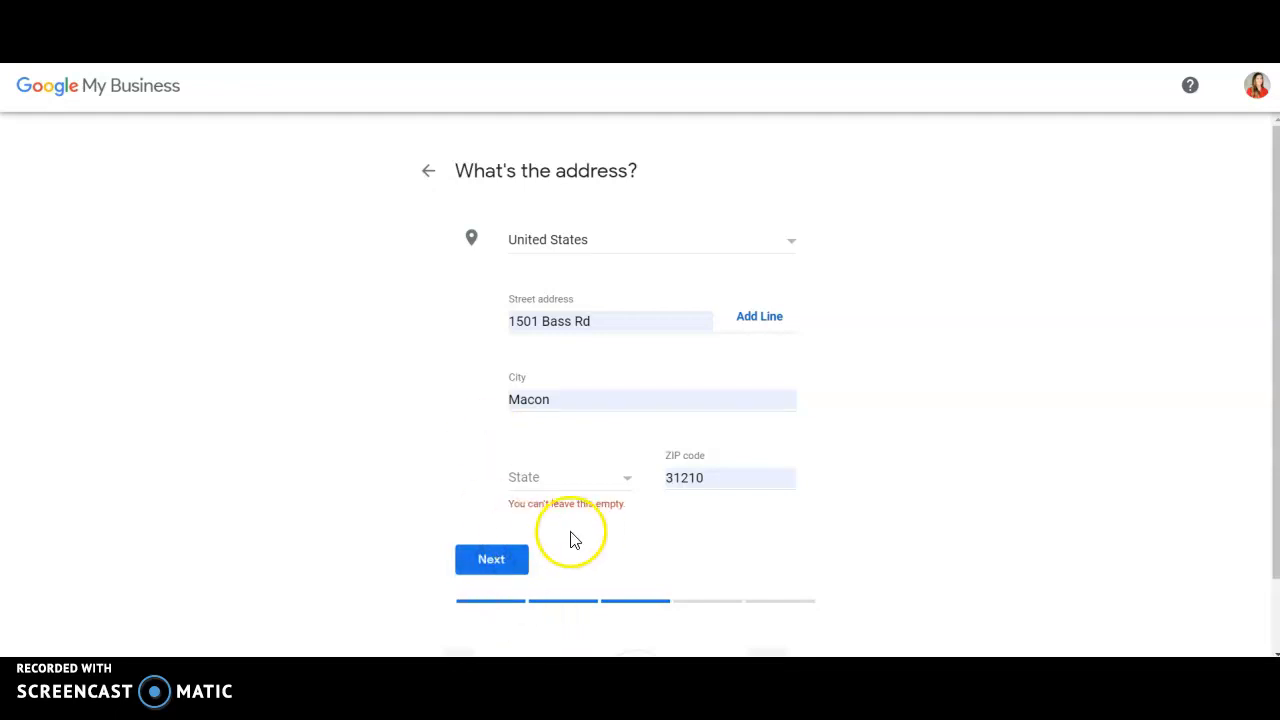
click(570, 476)
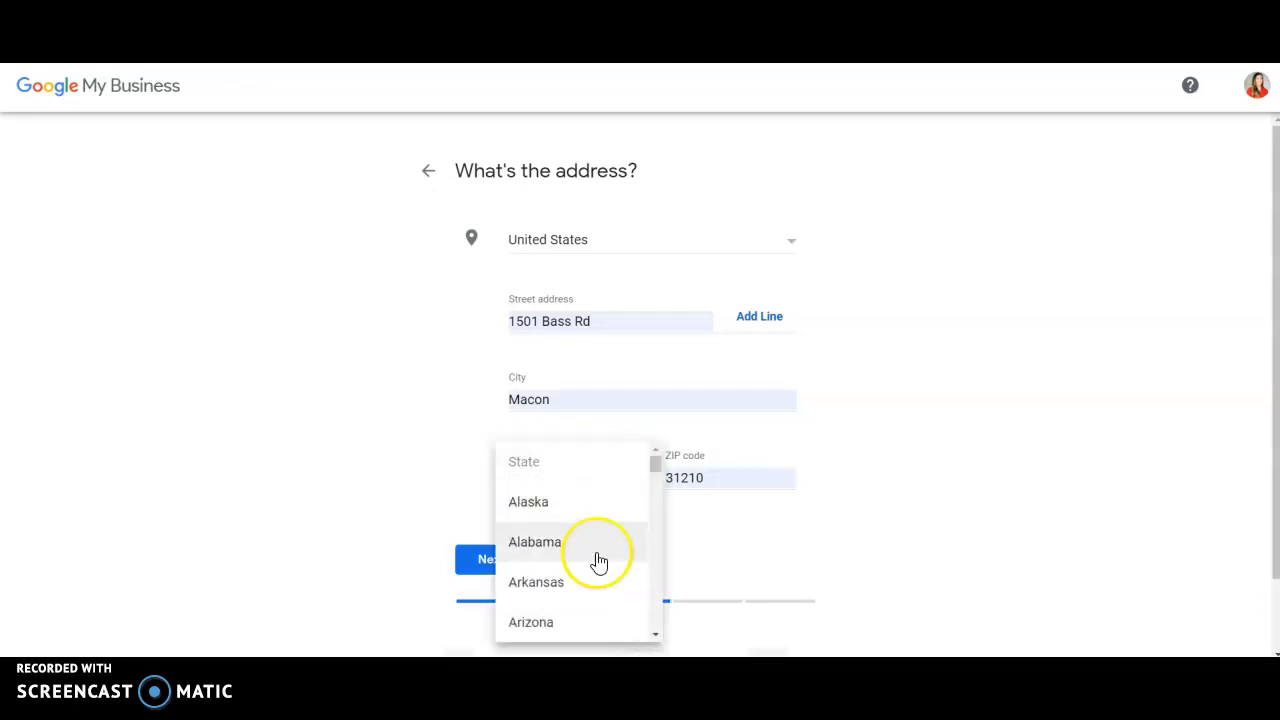
scroll(down, 3)
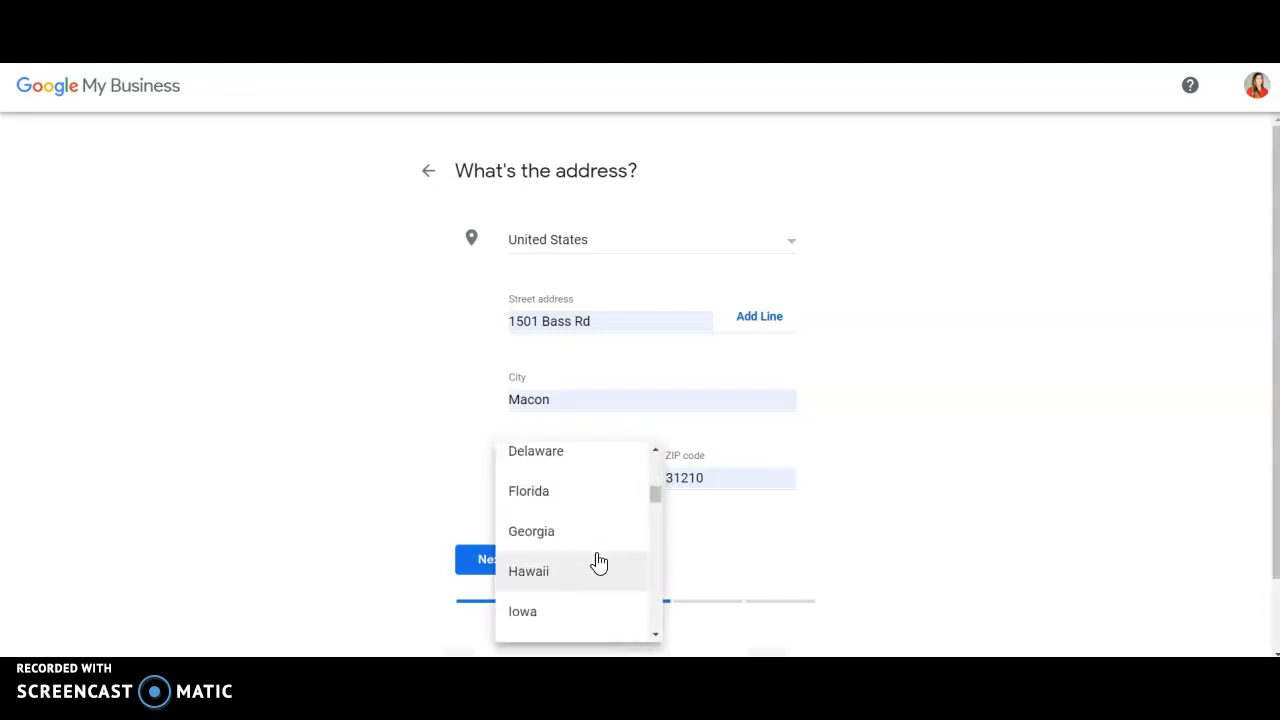
click(532, 532)
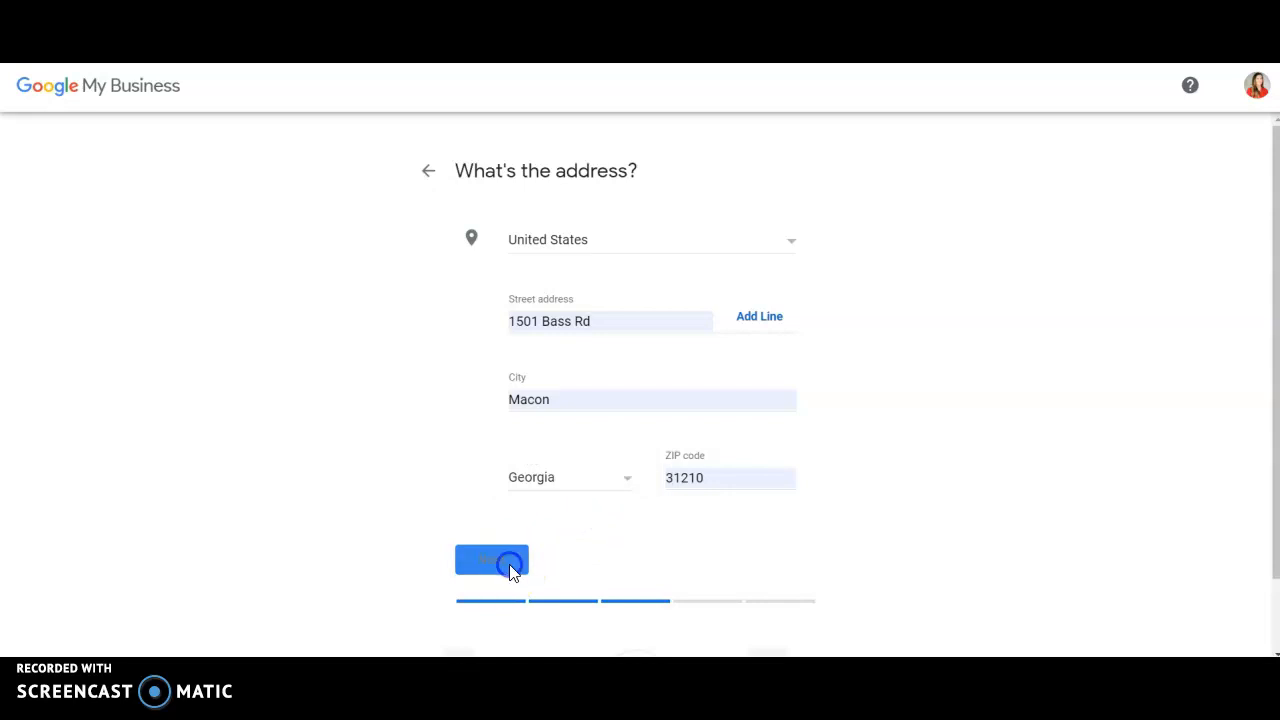
click(492, 560)
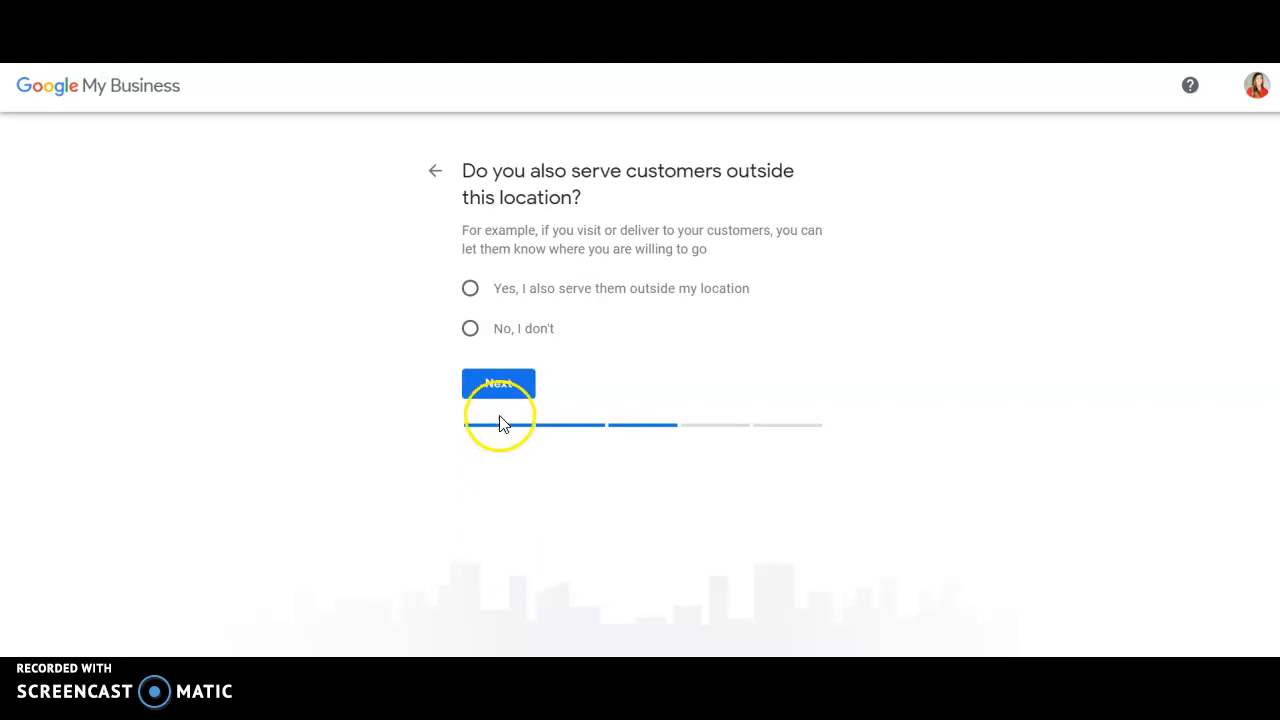
Answer yes to serving customers outside the location and continue to service areas
click(470, 288)
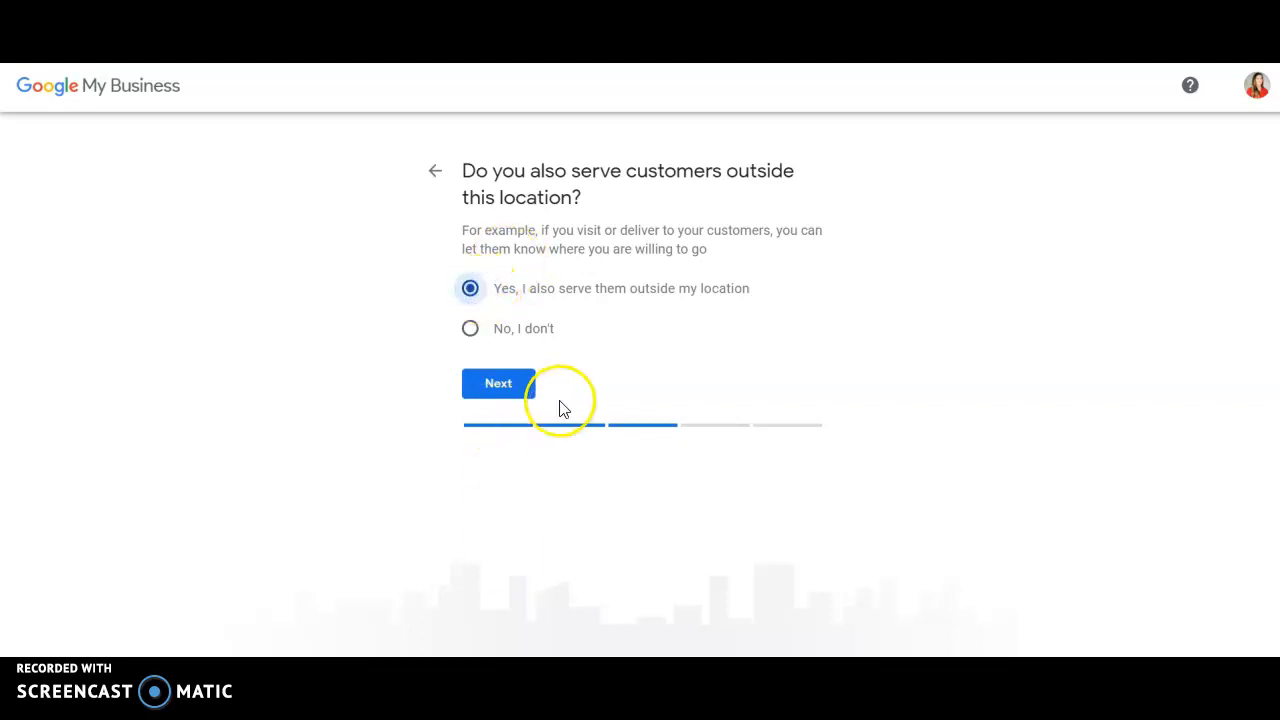
click(498, 384)
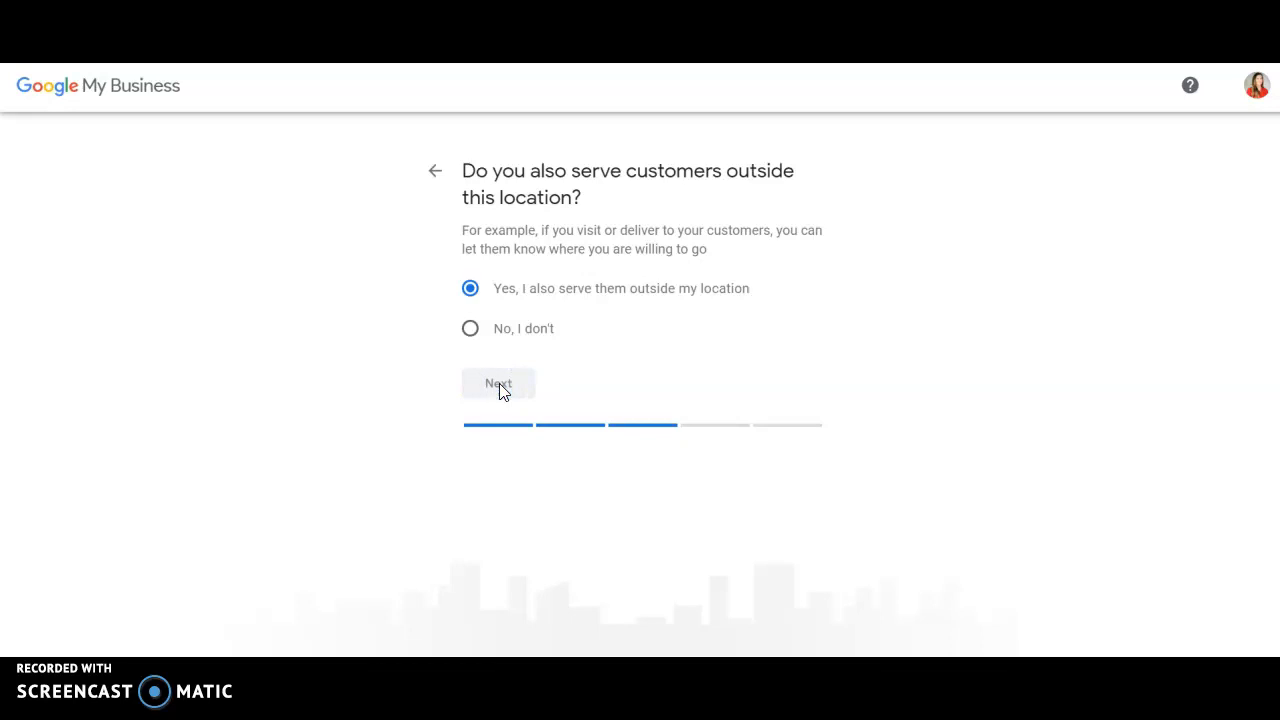
click(498, 384)
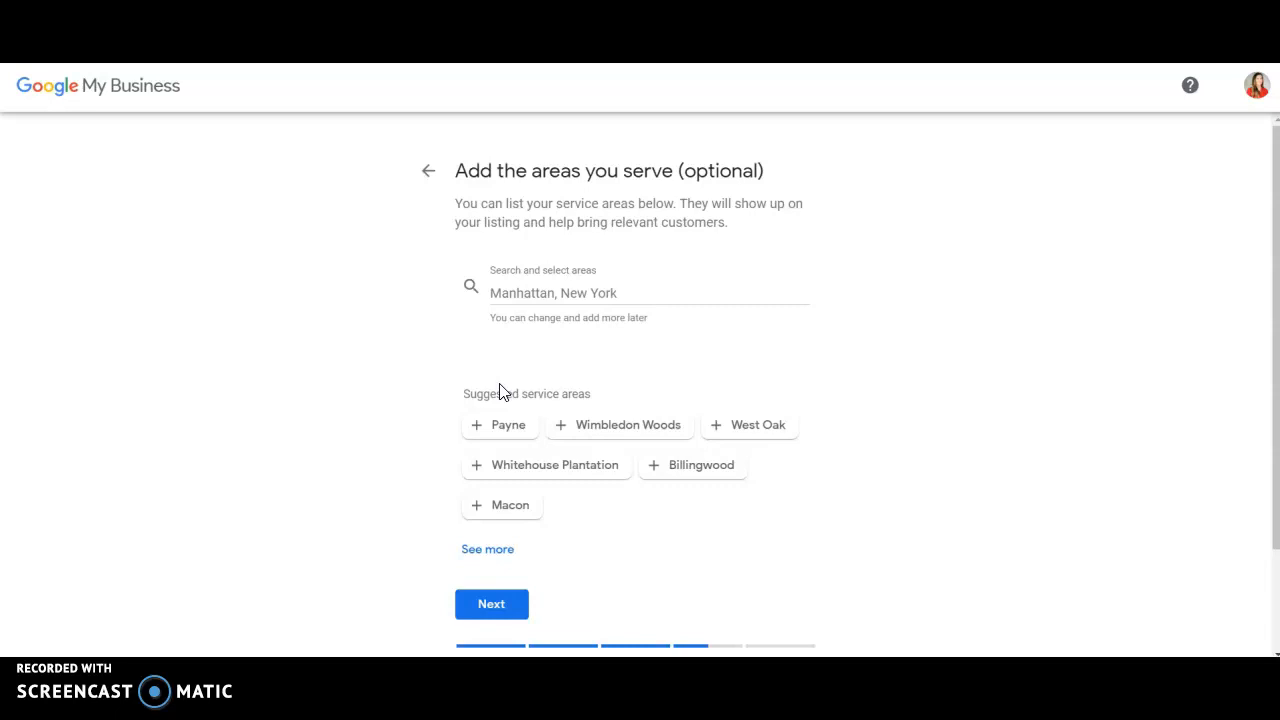
Add the suggested Payne and West Oak service areas
click(508, 424)
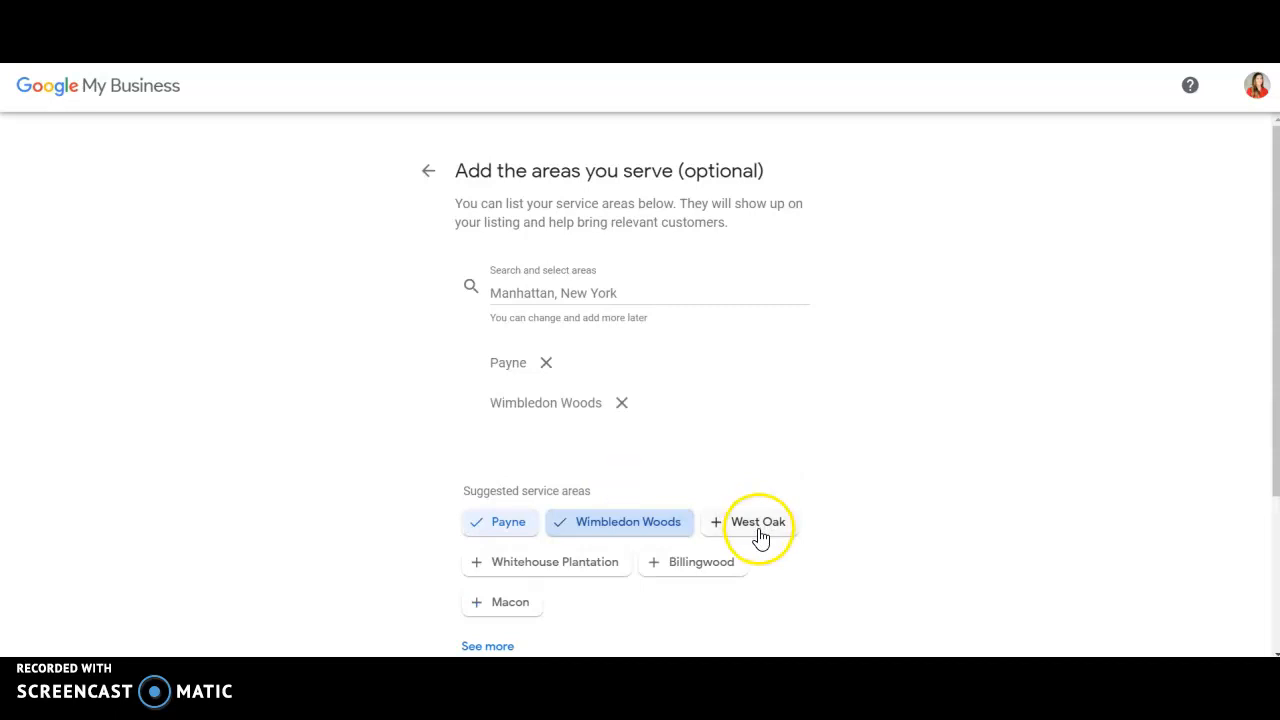
click(758, 520)
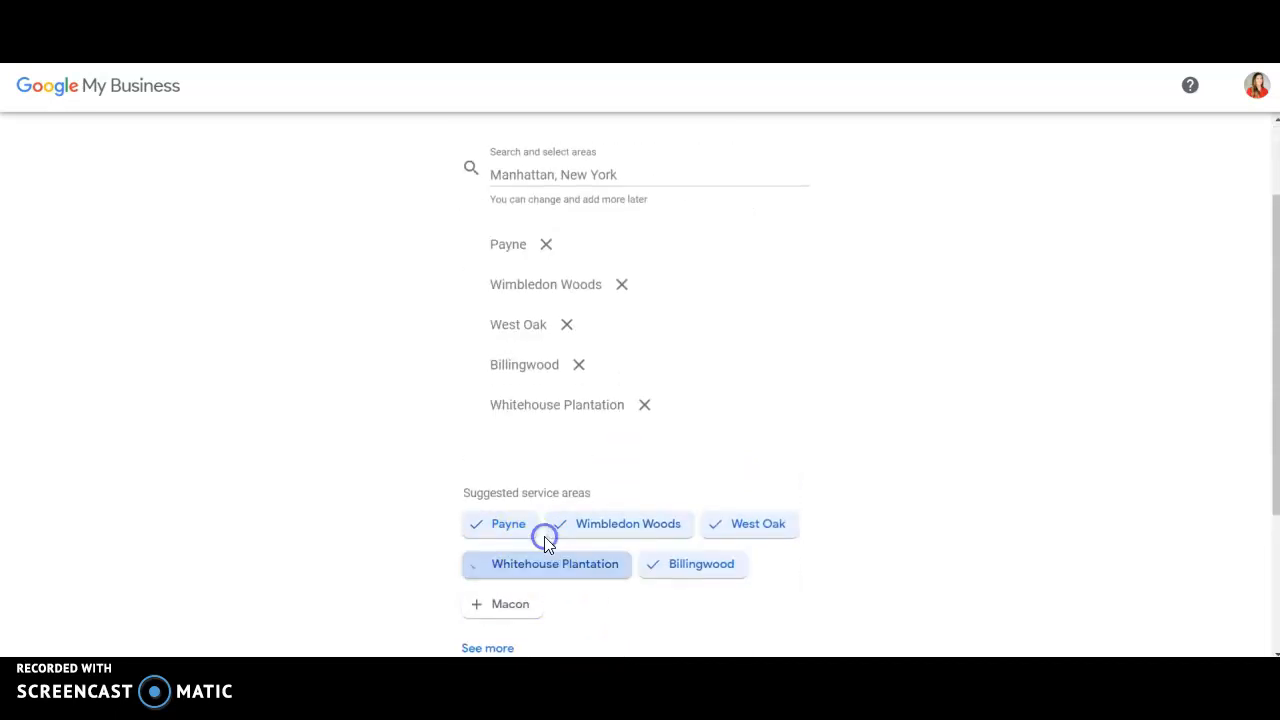
click(510, 604)
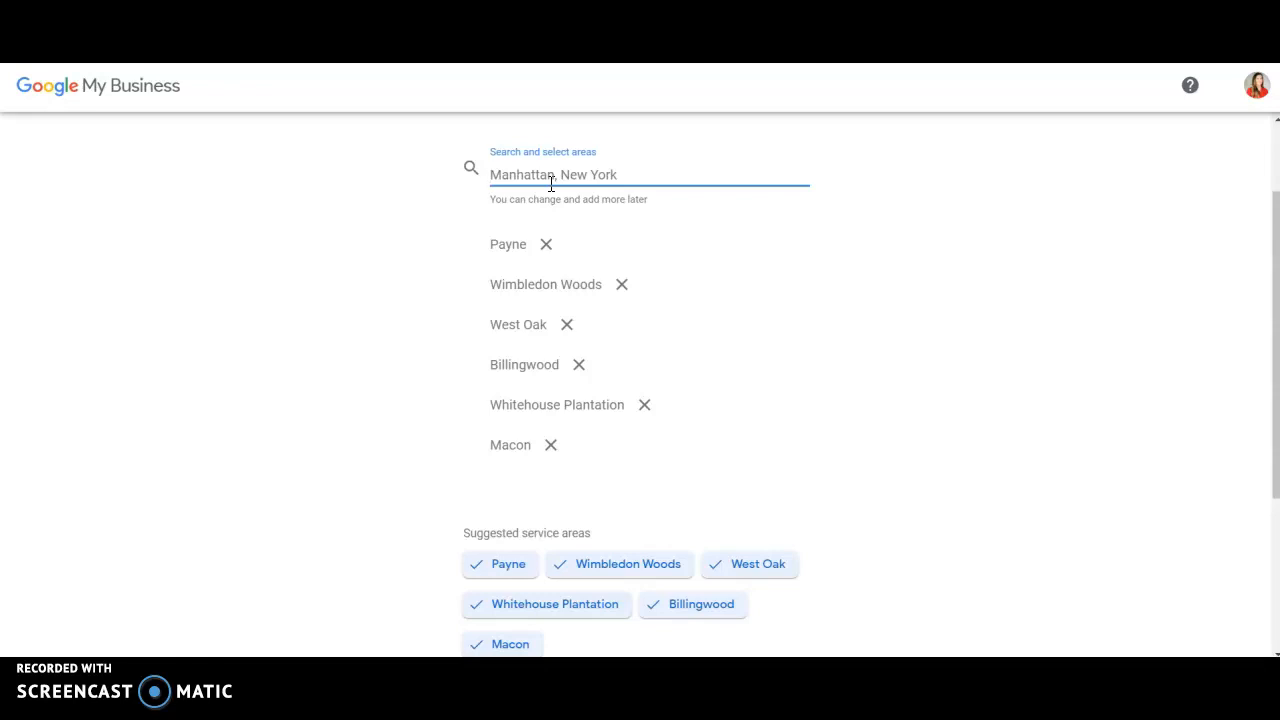
Add Lizella, GA and Forsyth, GA to the service areas
text(Lizella)
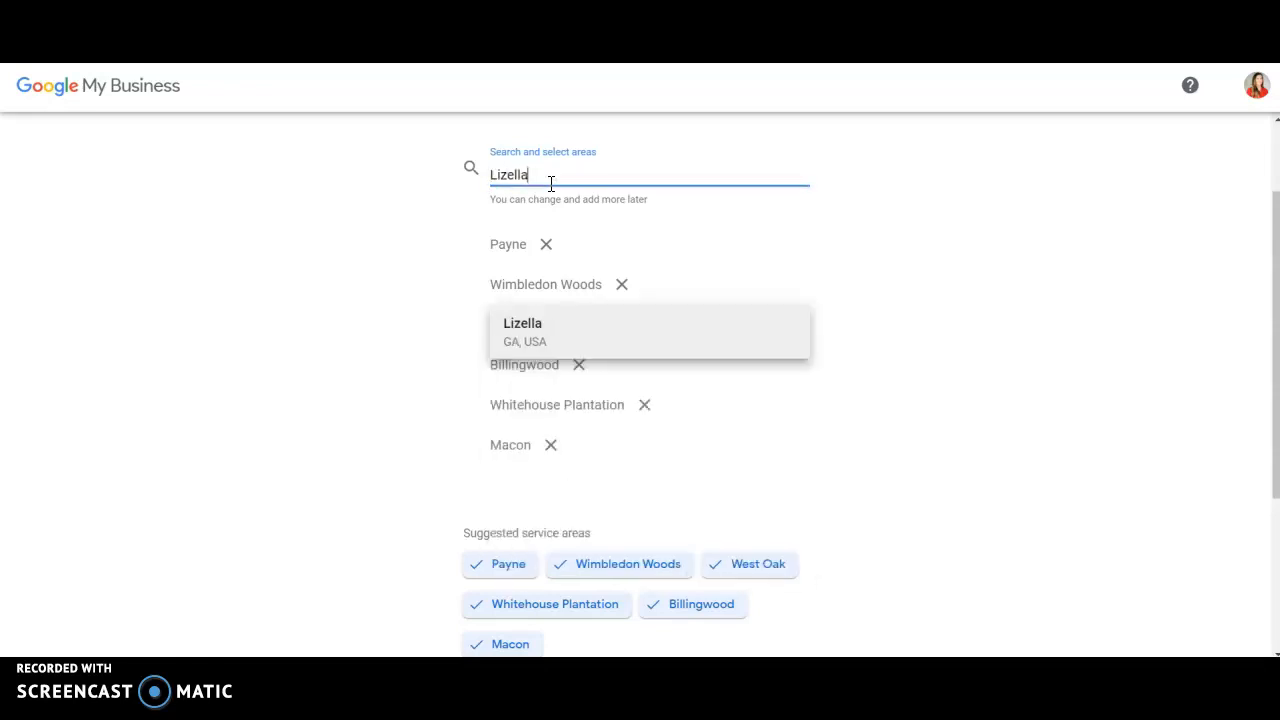
click(560, 340)
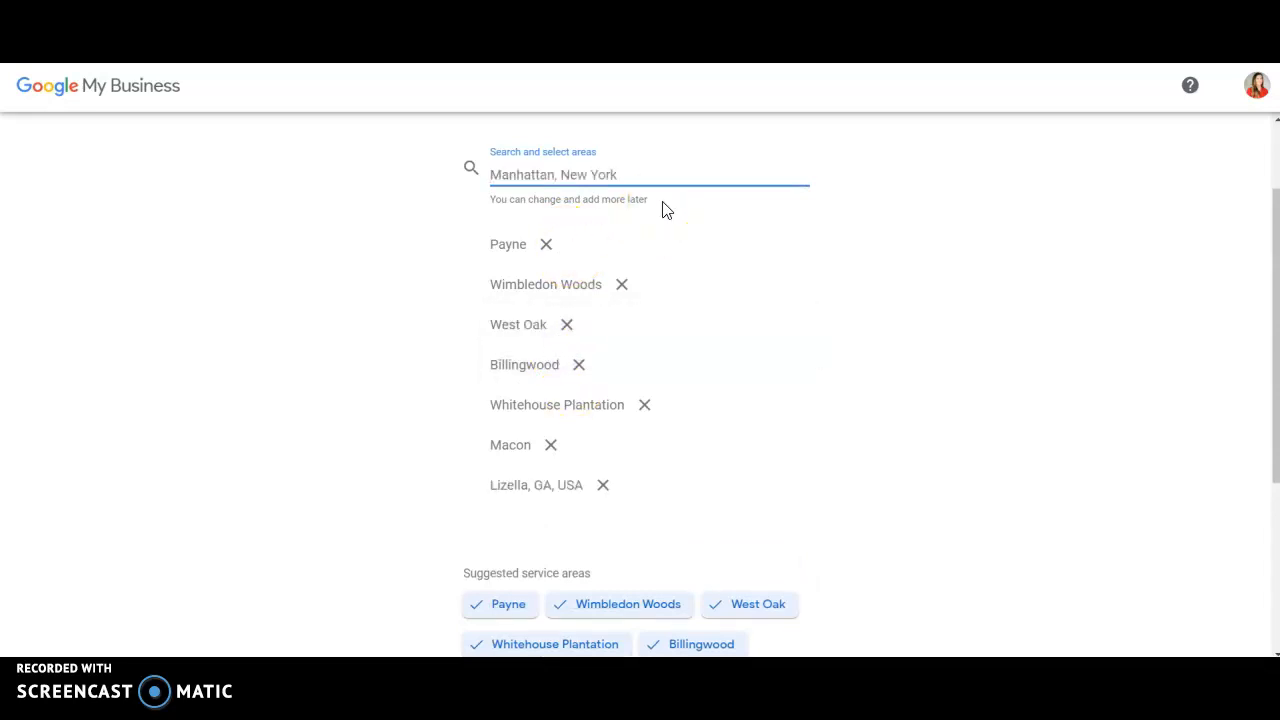
text(Forsyth)
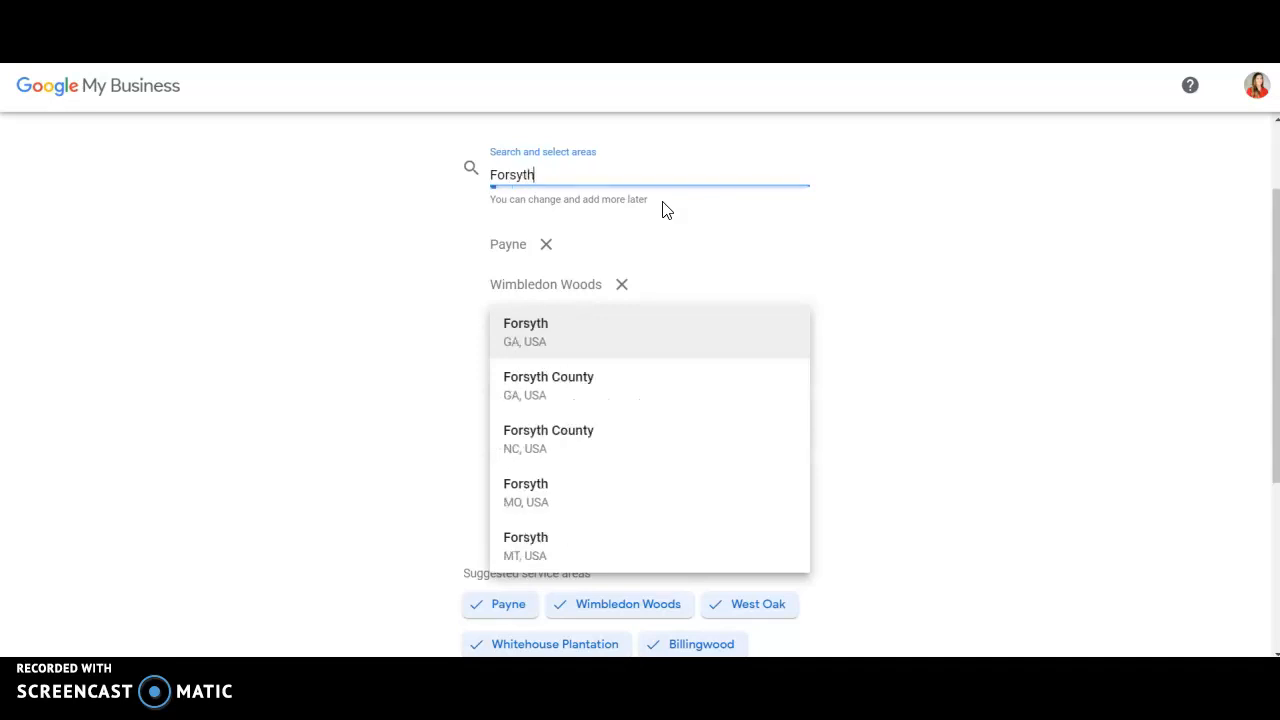
click(524, 330)
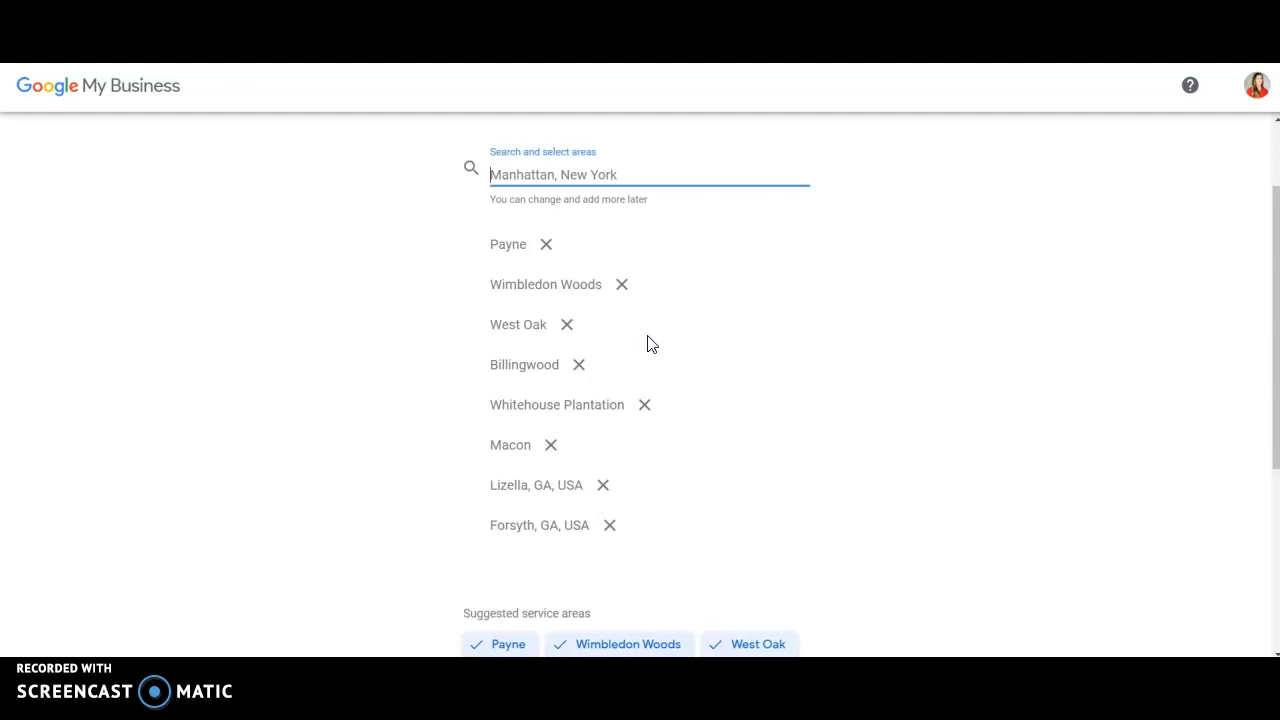
scroll(down, 3)
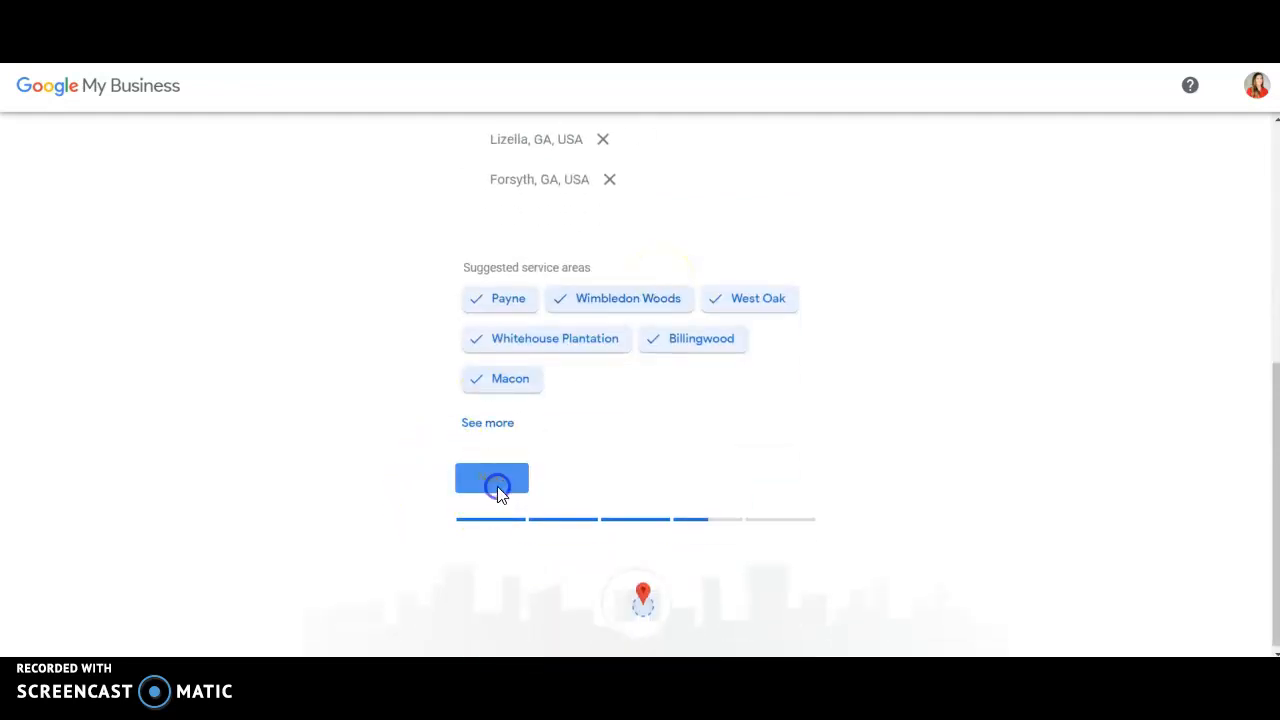
click(492, 486)
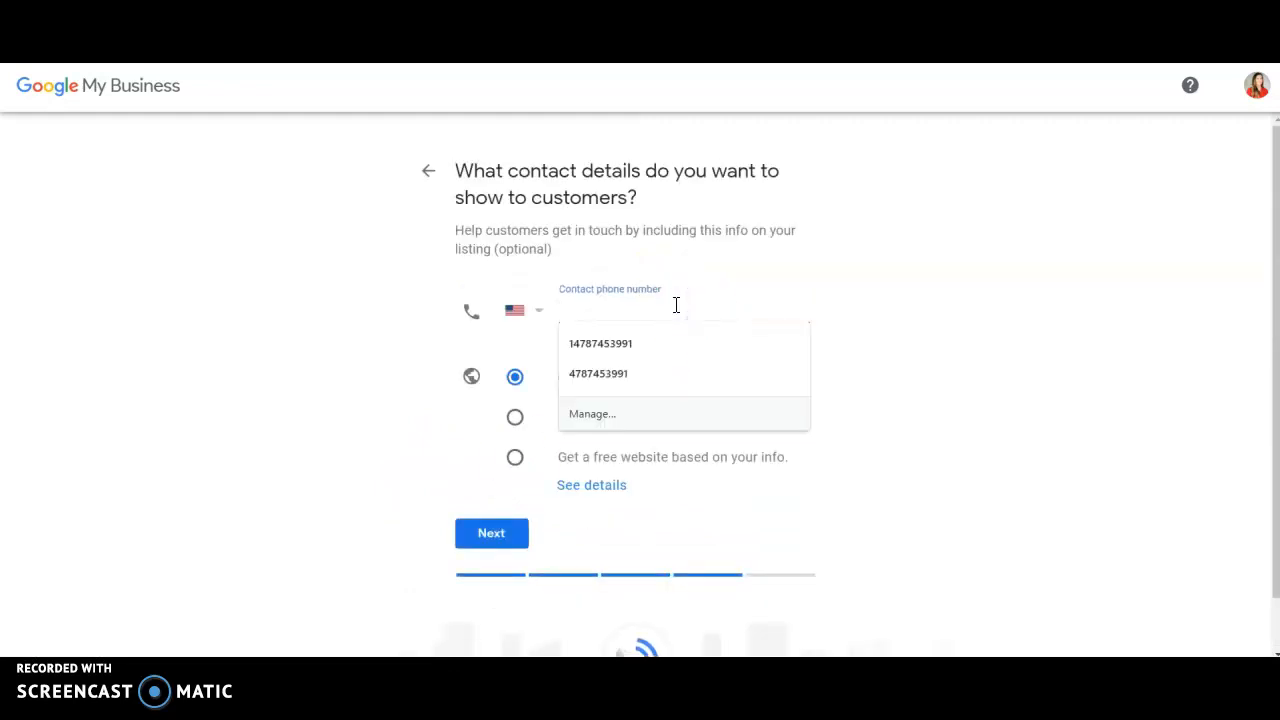
text(4)
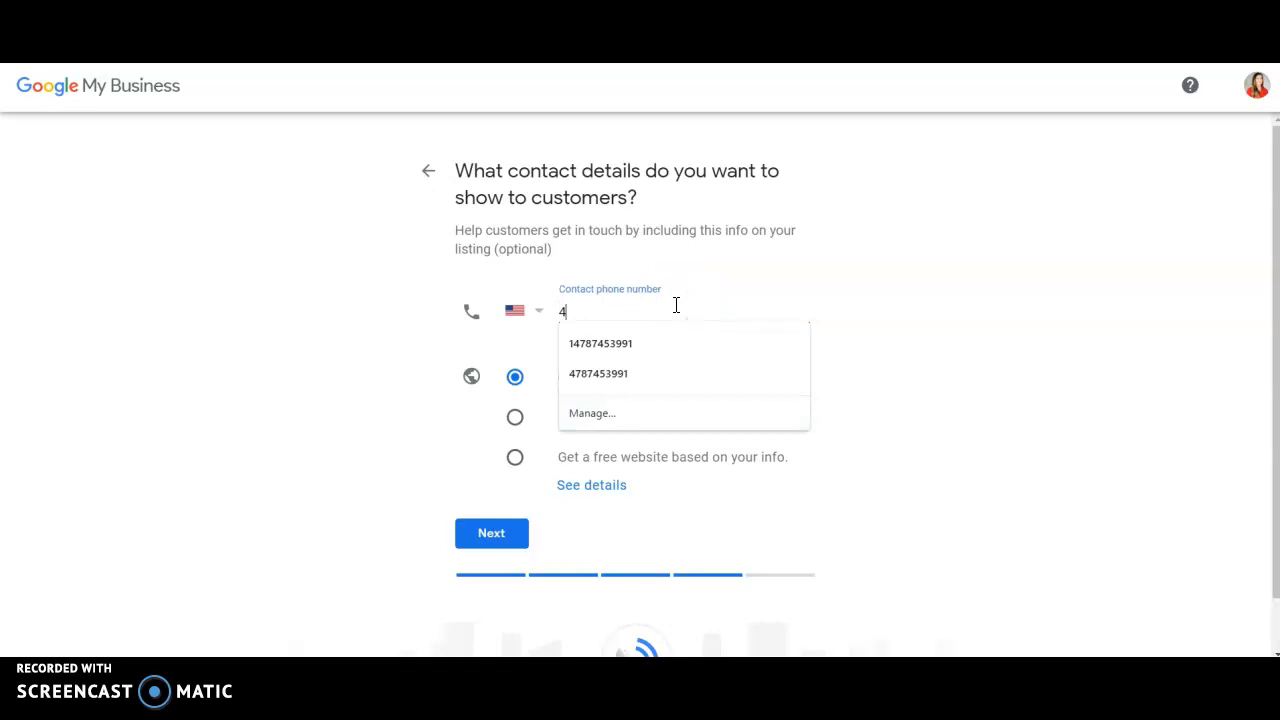
text(78 7)
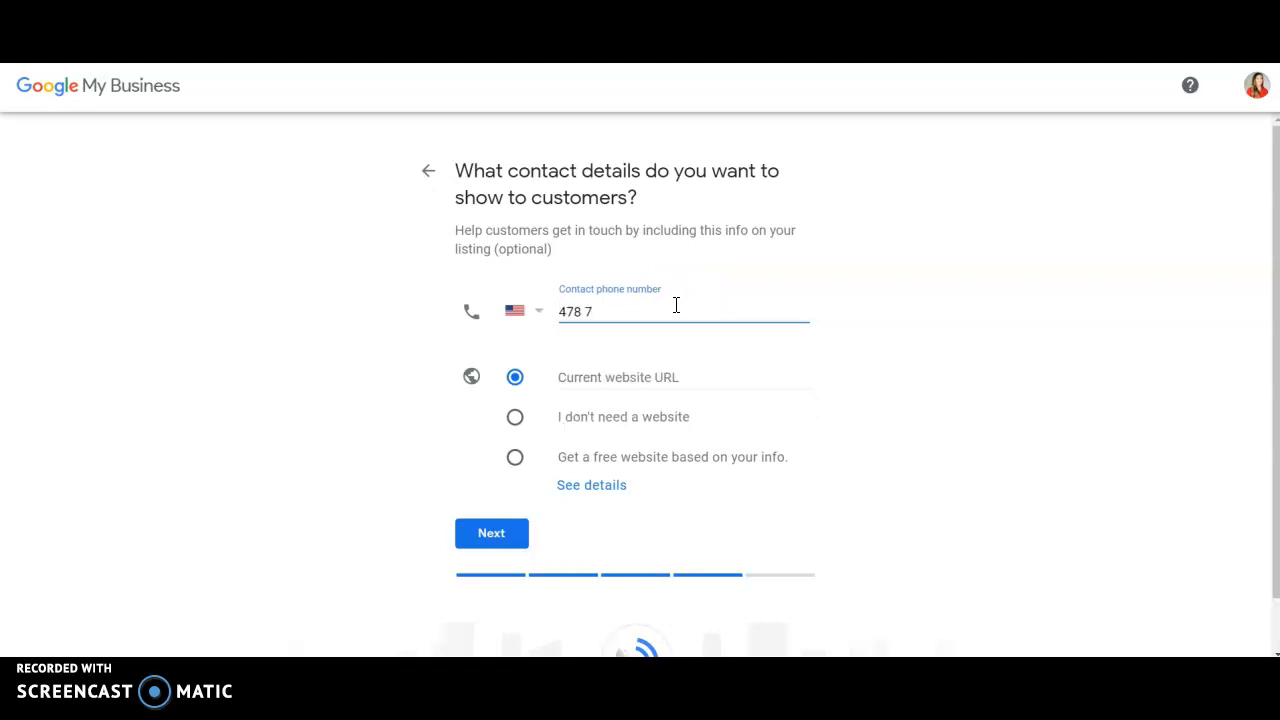
text(19)
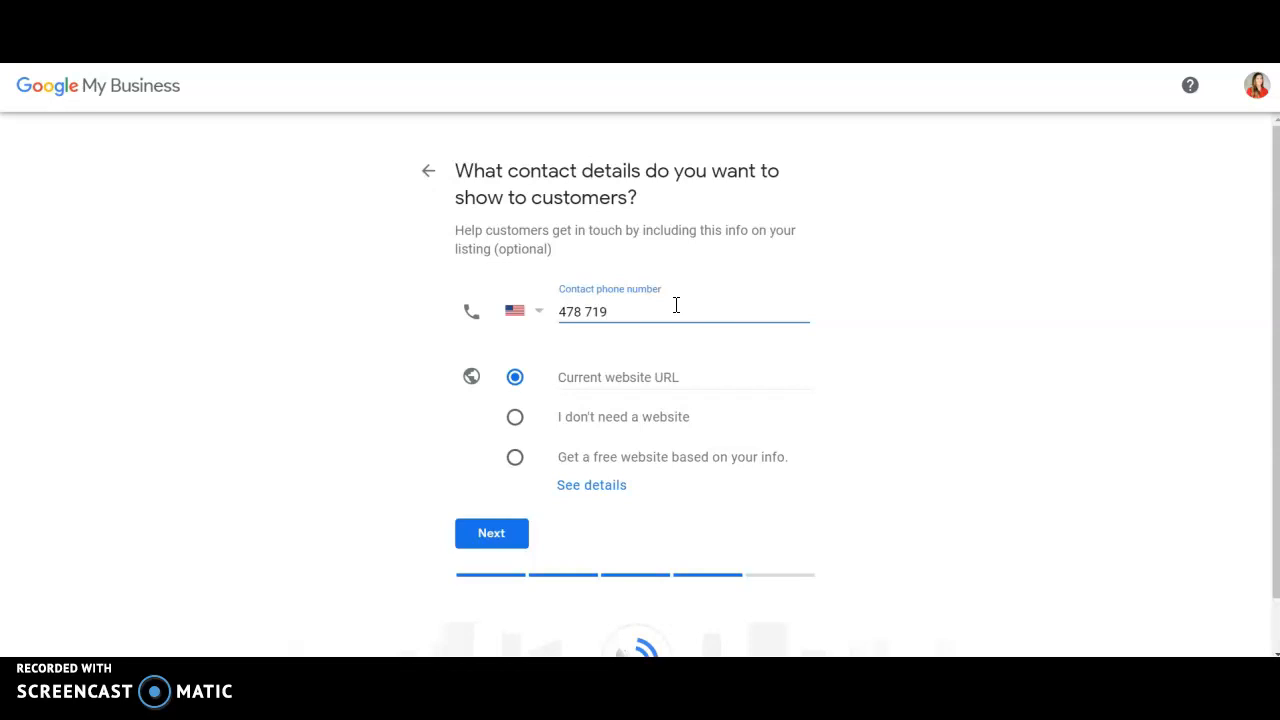
text(9855)
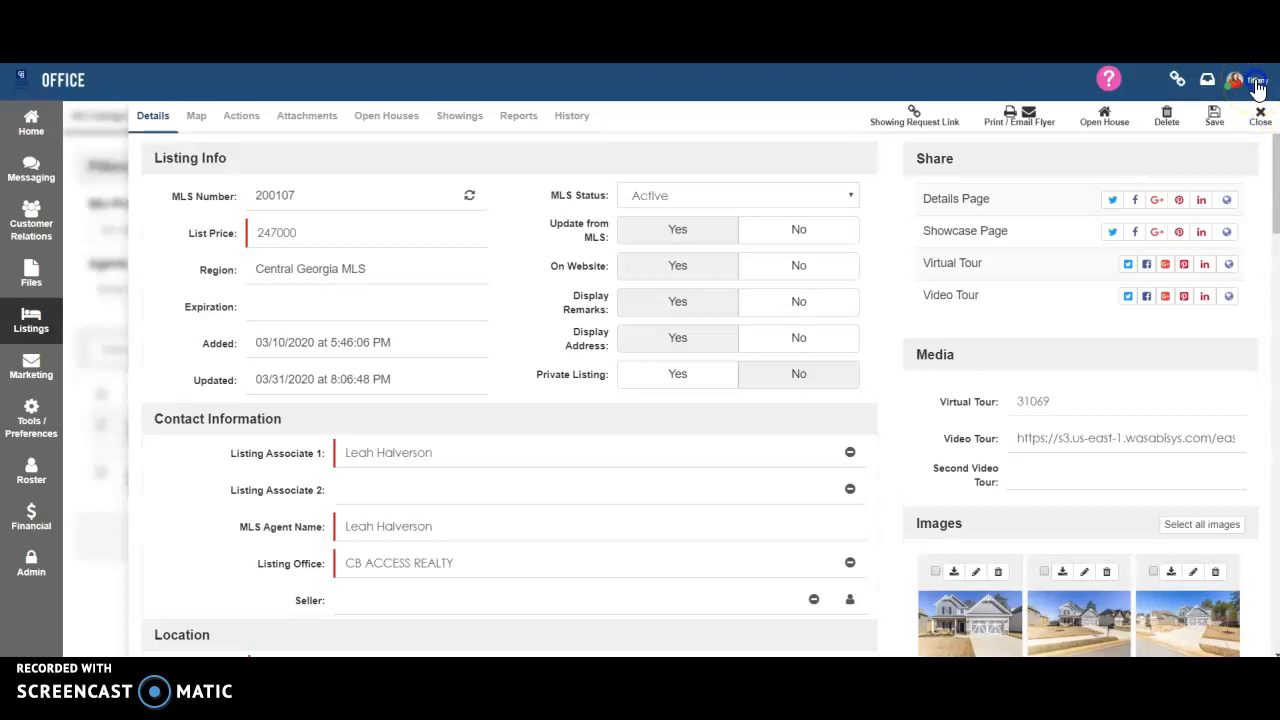
Open the agent's own website from the Coldwell Banker account menu
click(1244, 80)
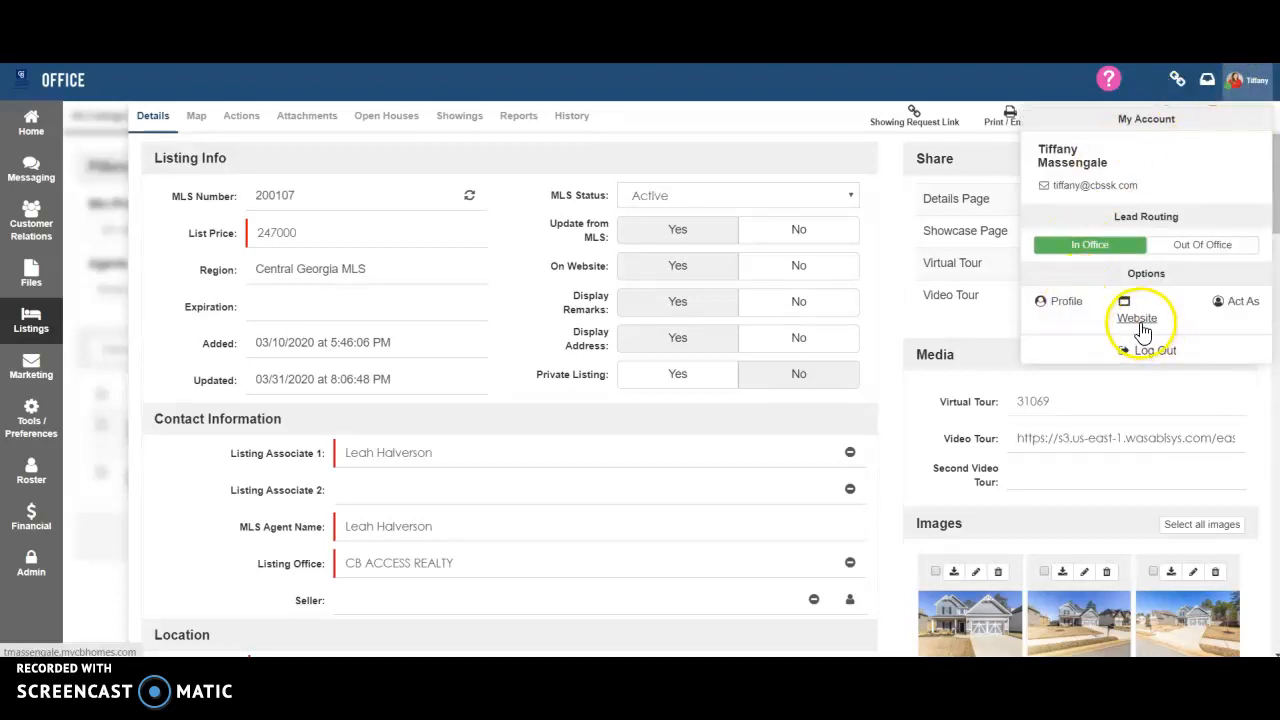
click(1136, 318)
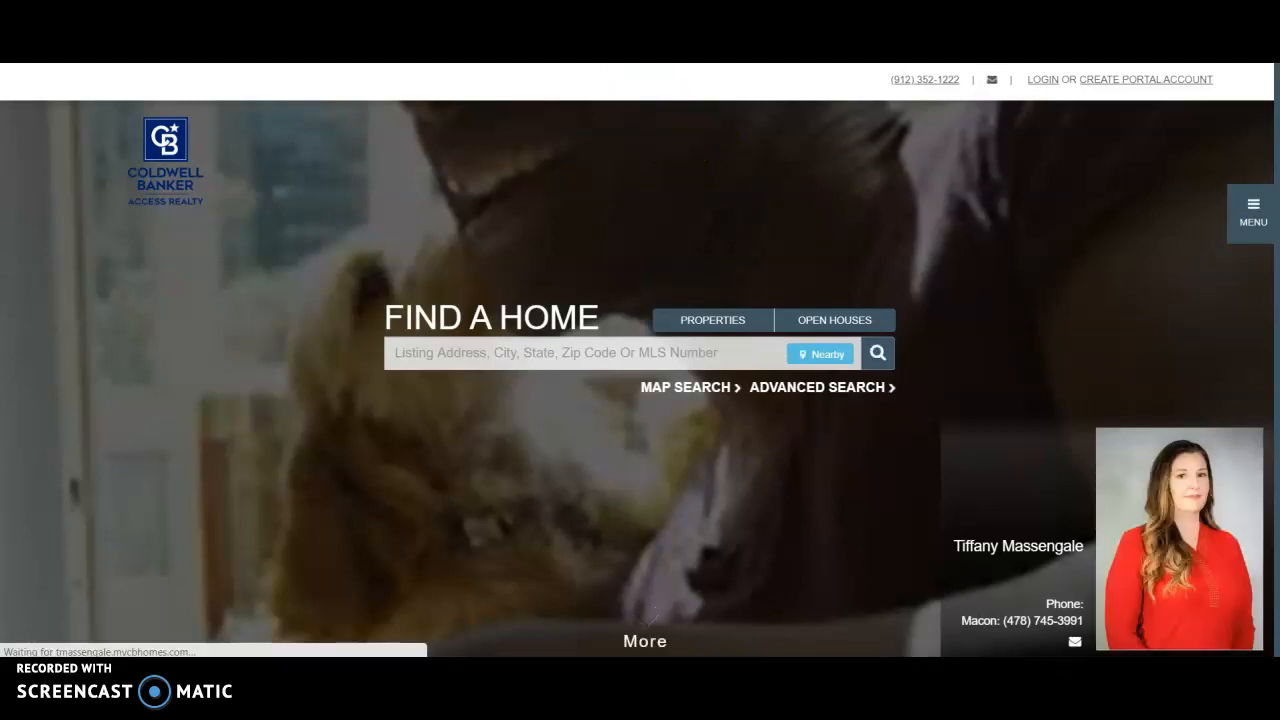
click(820, 352)
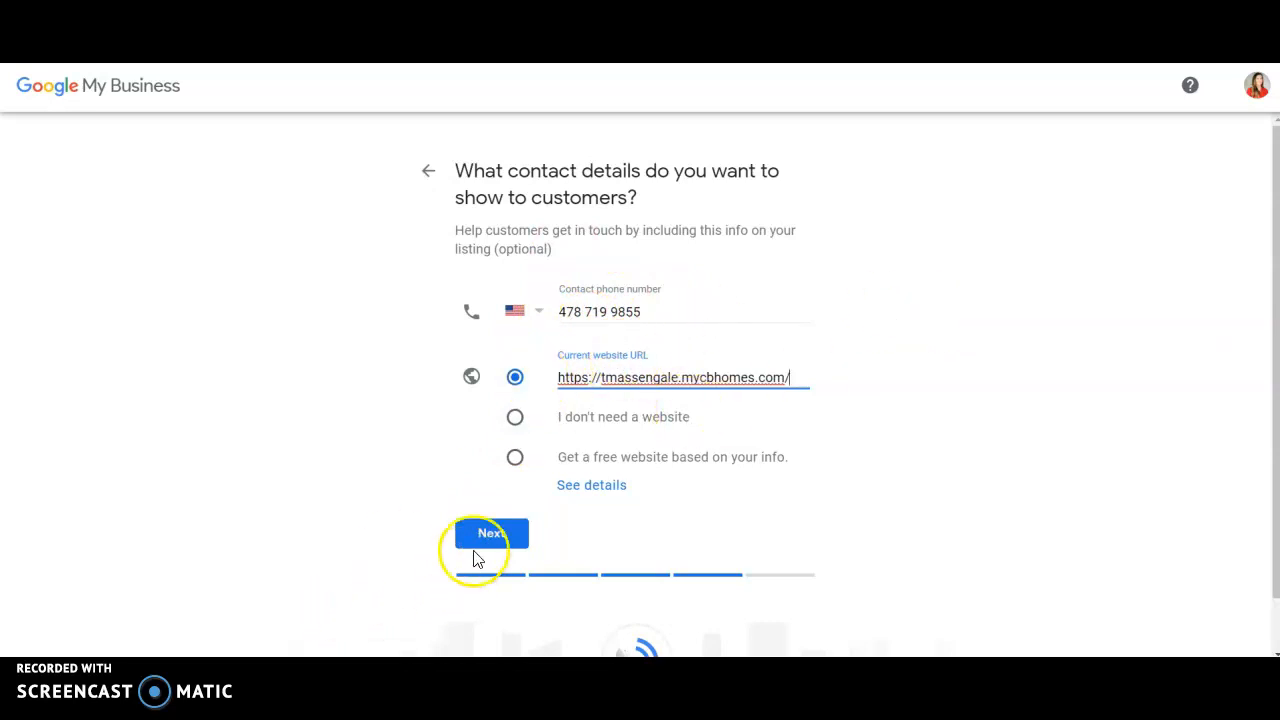
Continue past the contact details step with the website URL filled in
click(490, 532)
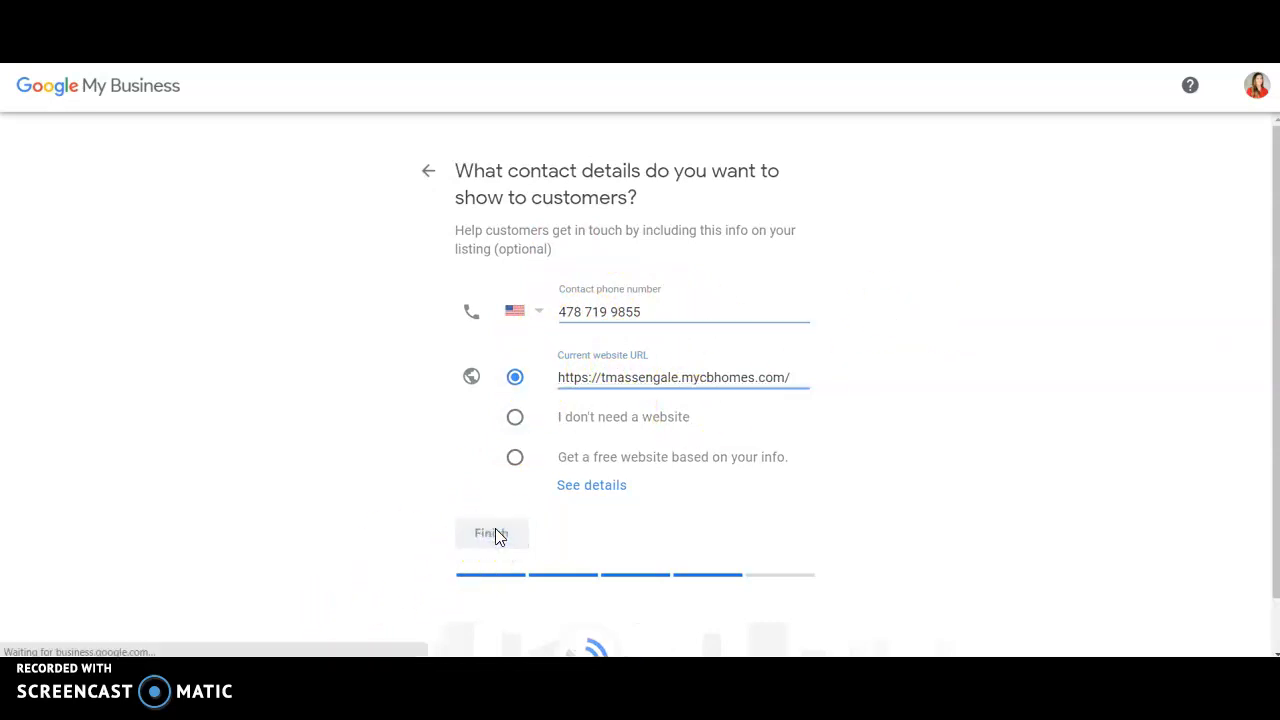
Finish the listing setup and proceed to the verification-method page
click(492, 532)
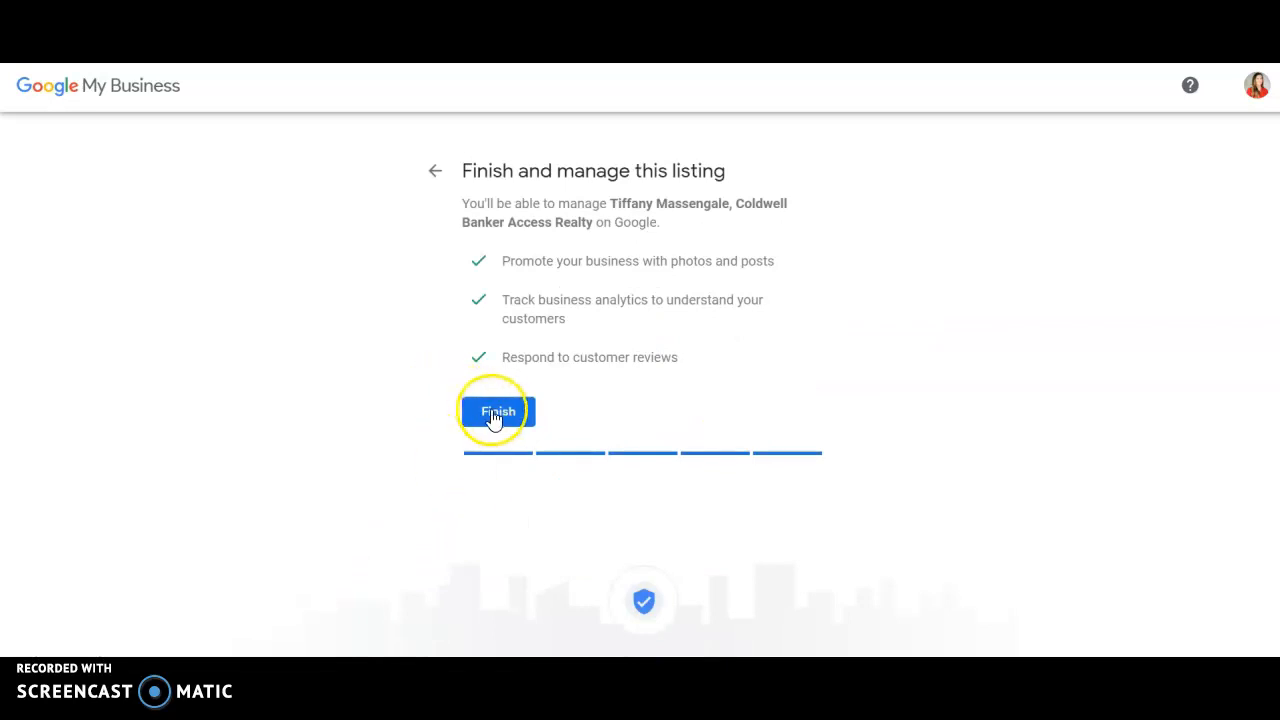
click(496, 412)
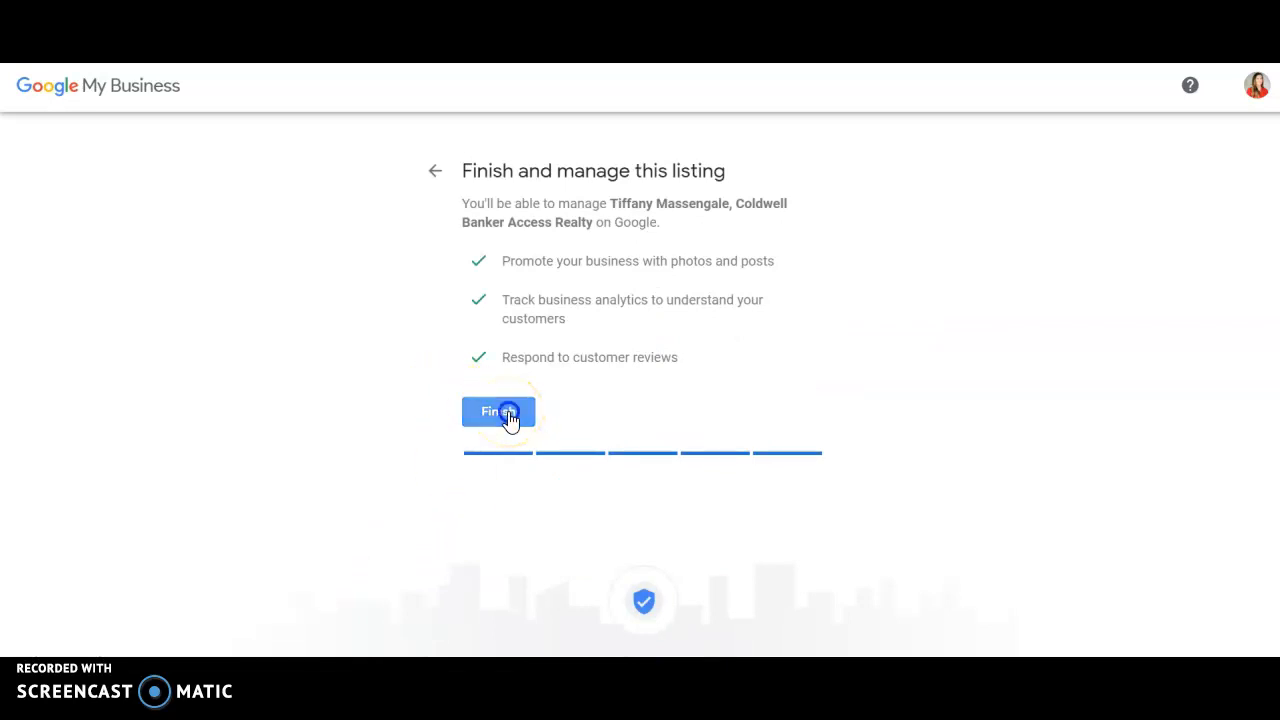
click(498, 412)
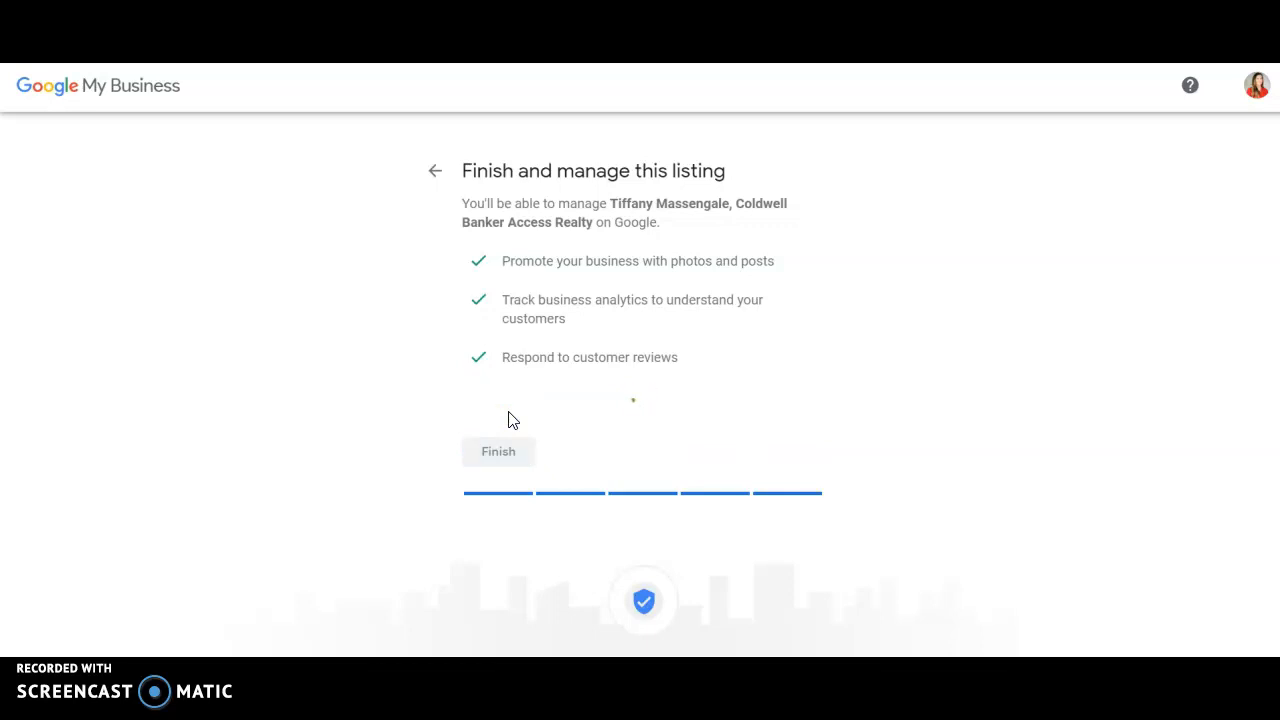
click(498, 452)
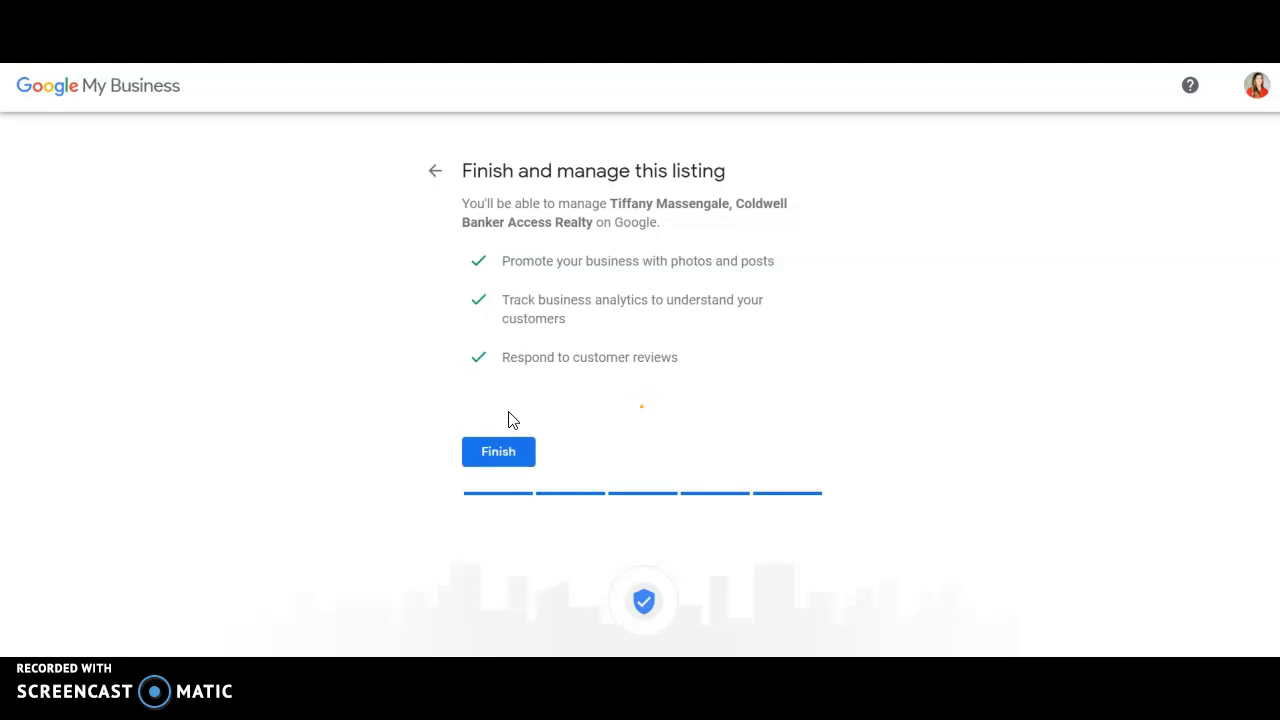
click(498, 452)
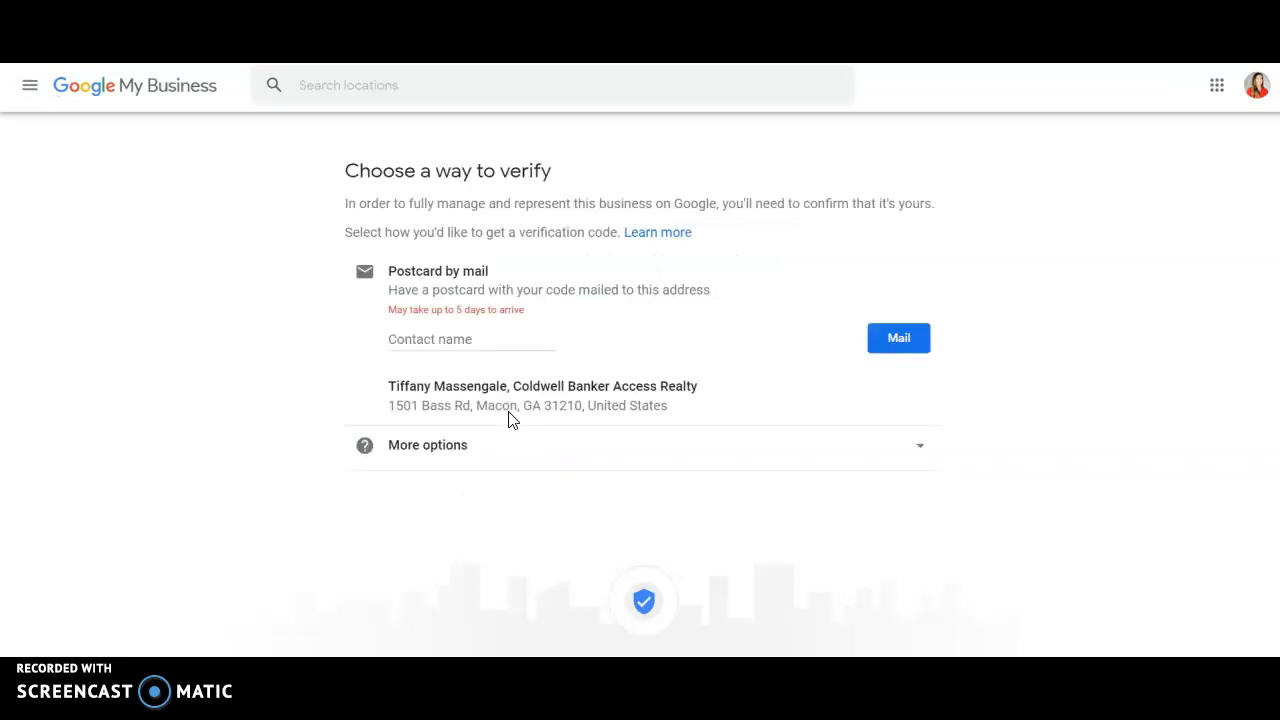
Select the Contact name field under Postcard by mail to begin entering it
click(896, 338)
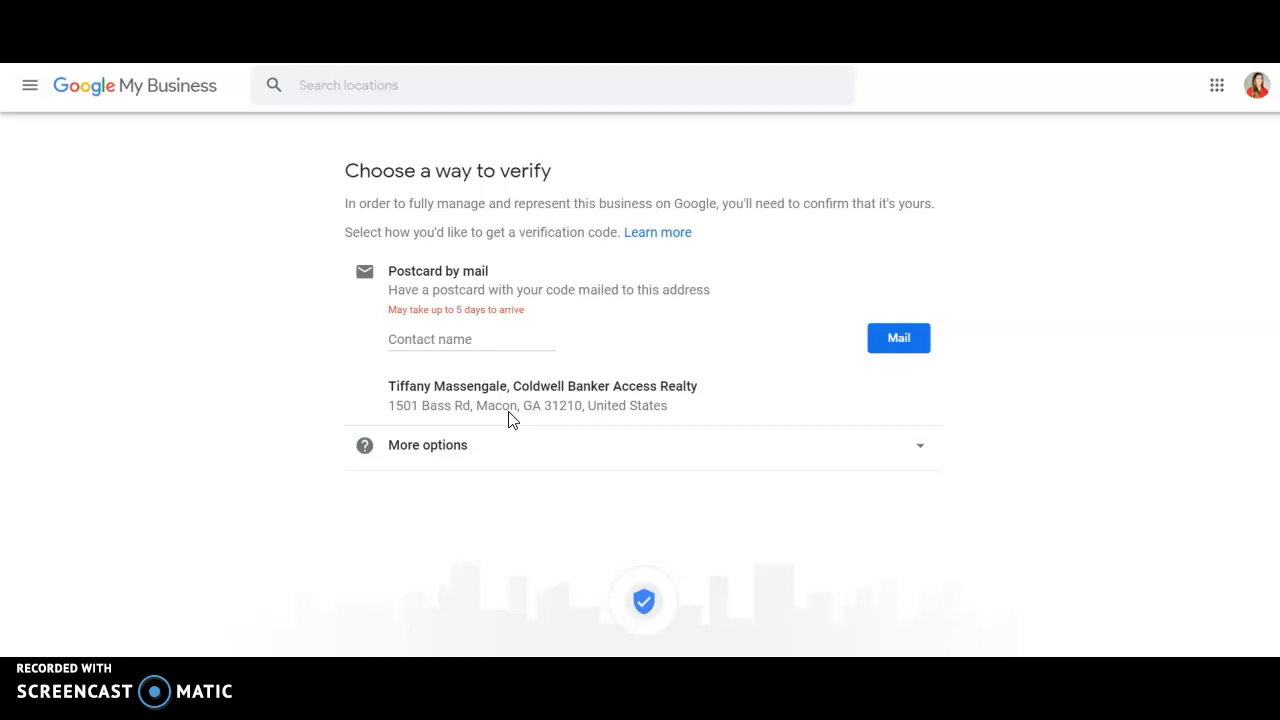
click(436, 340)
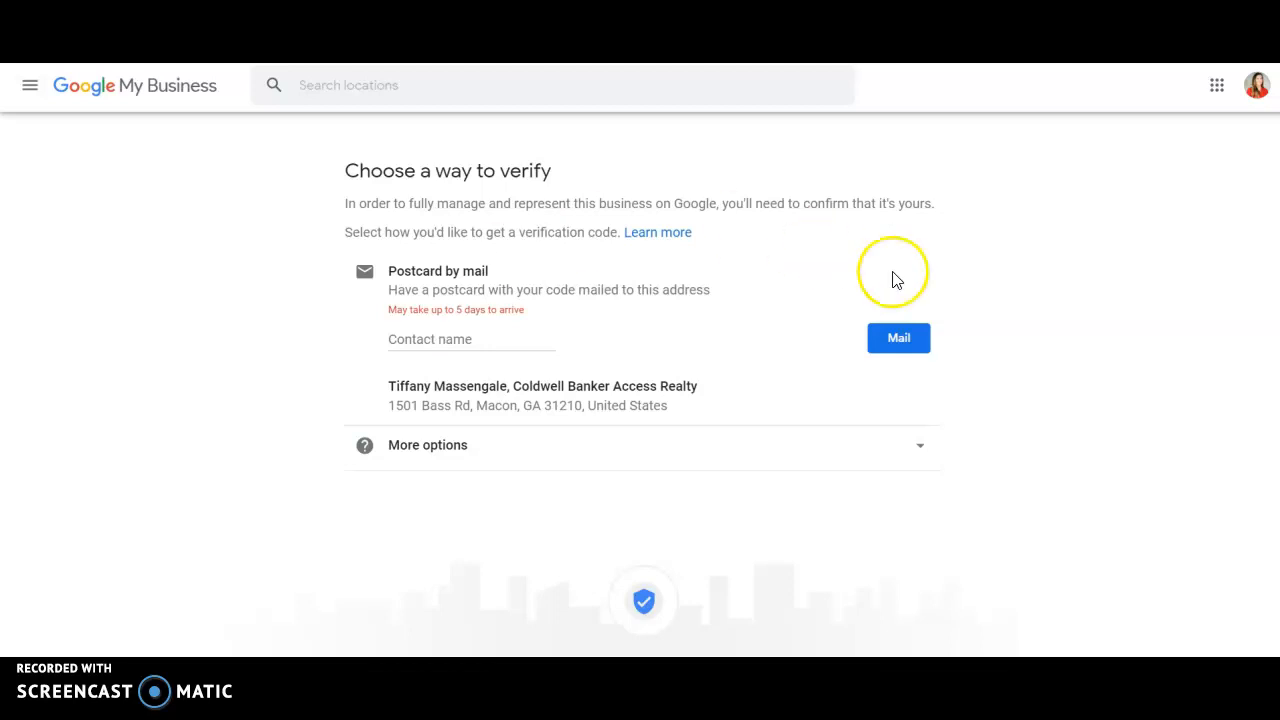
mouse_move(1240, 114)
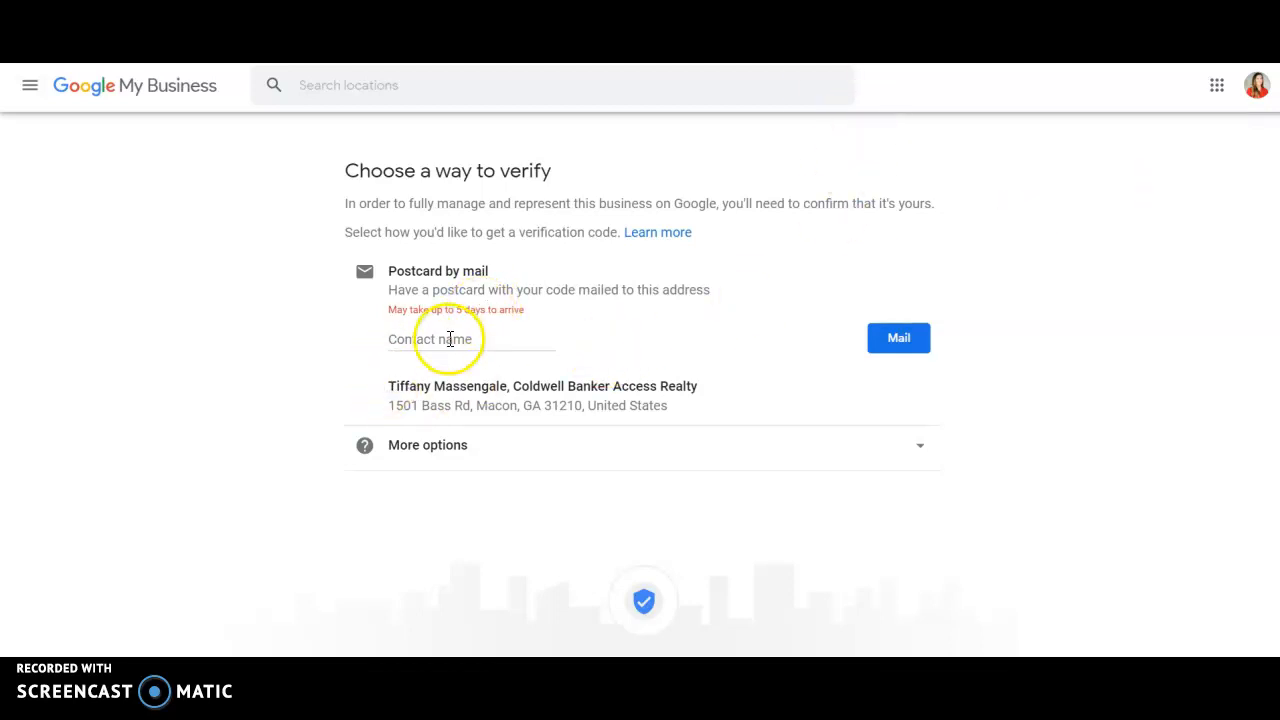
click(470, 338)
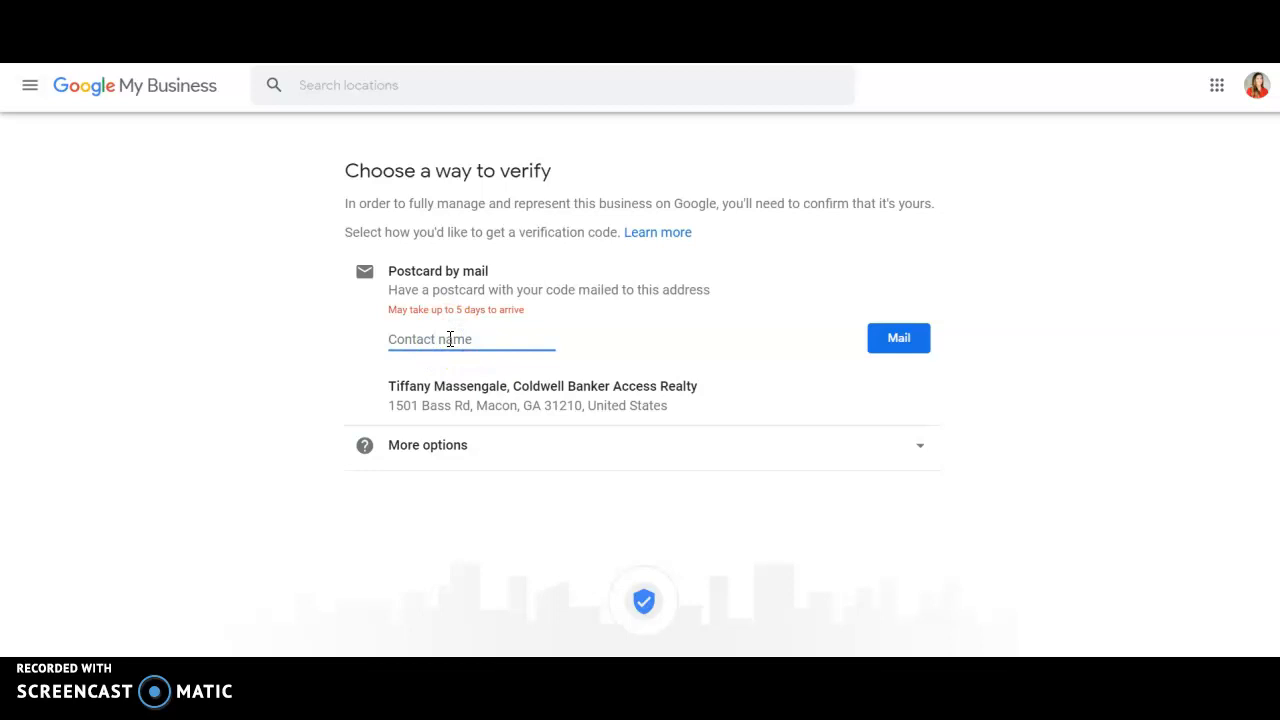